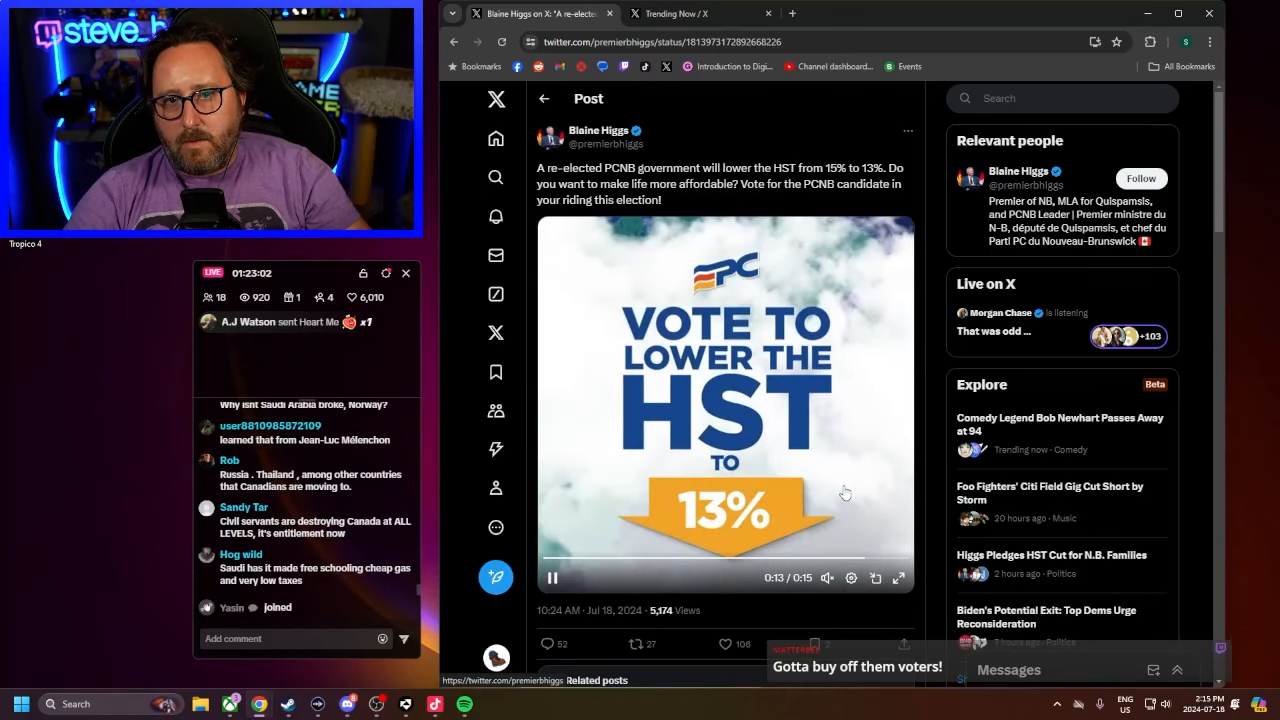
Search 'new brunswick budget 2024' in a new tab and open the Government of New Brunswick Budget result
scroll(down, 3)
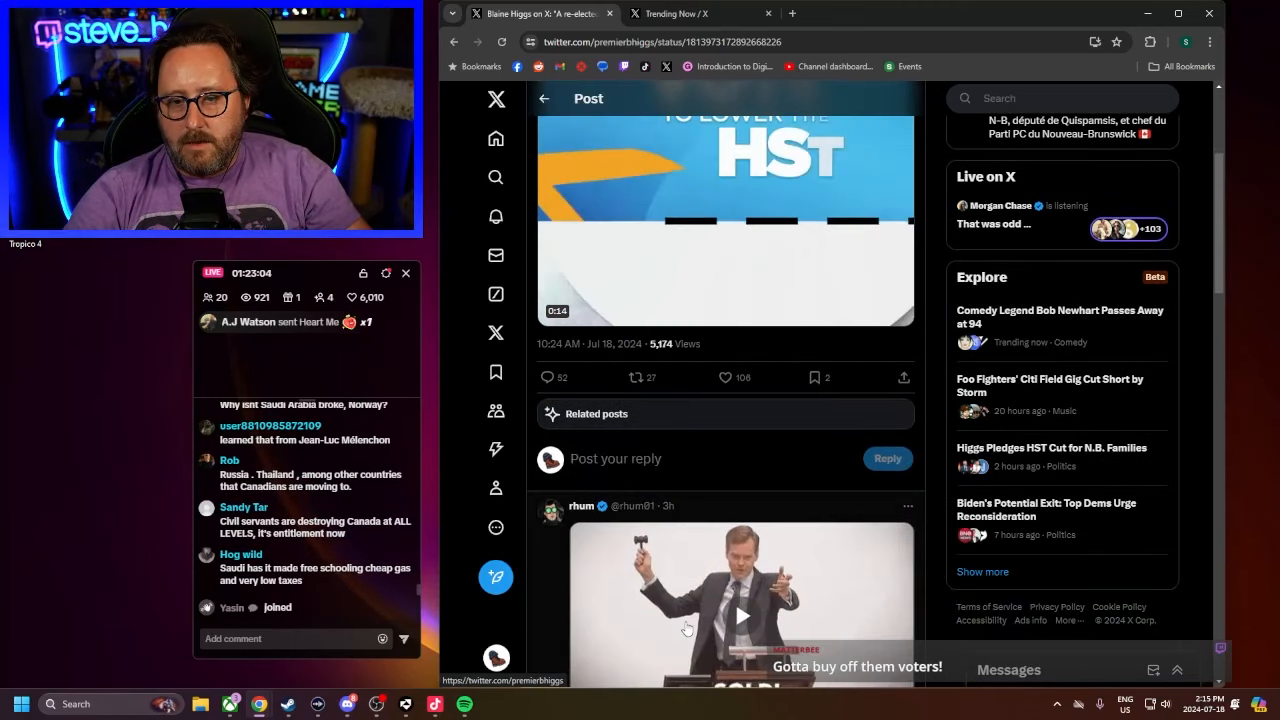
scroll(down, 3)
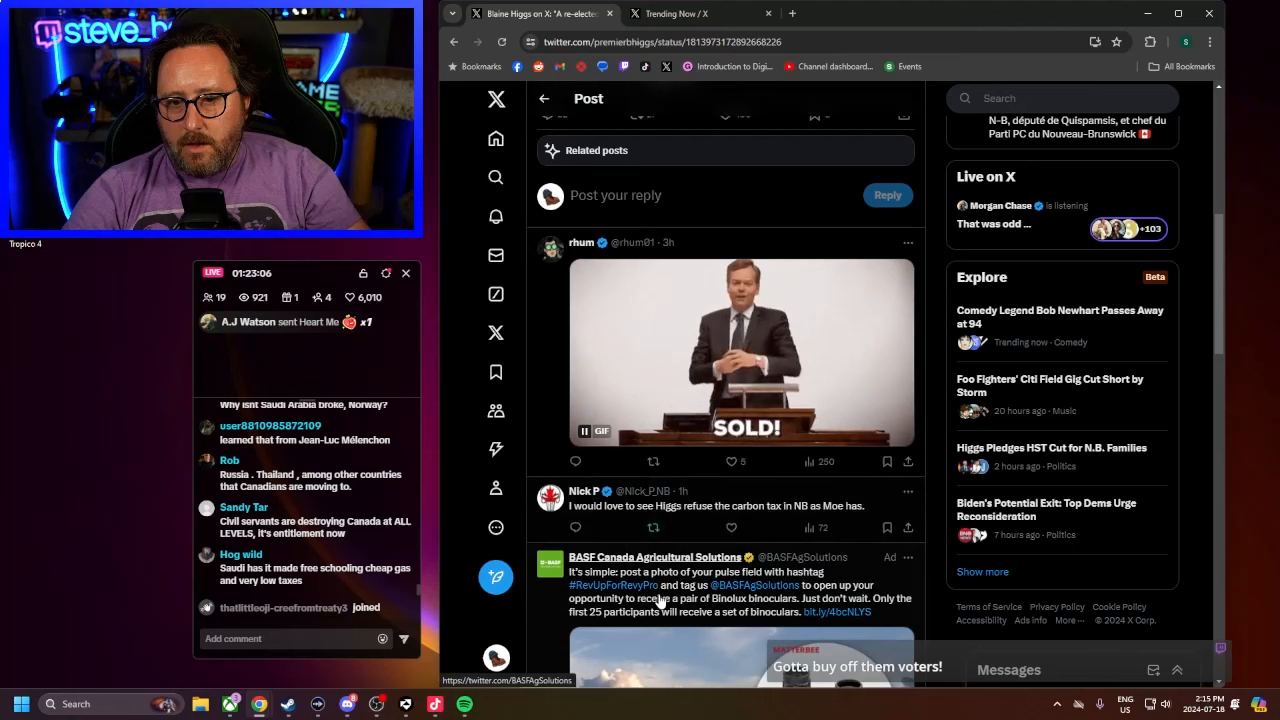
scroll(down, 3)
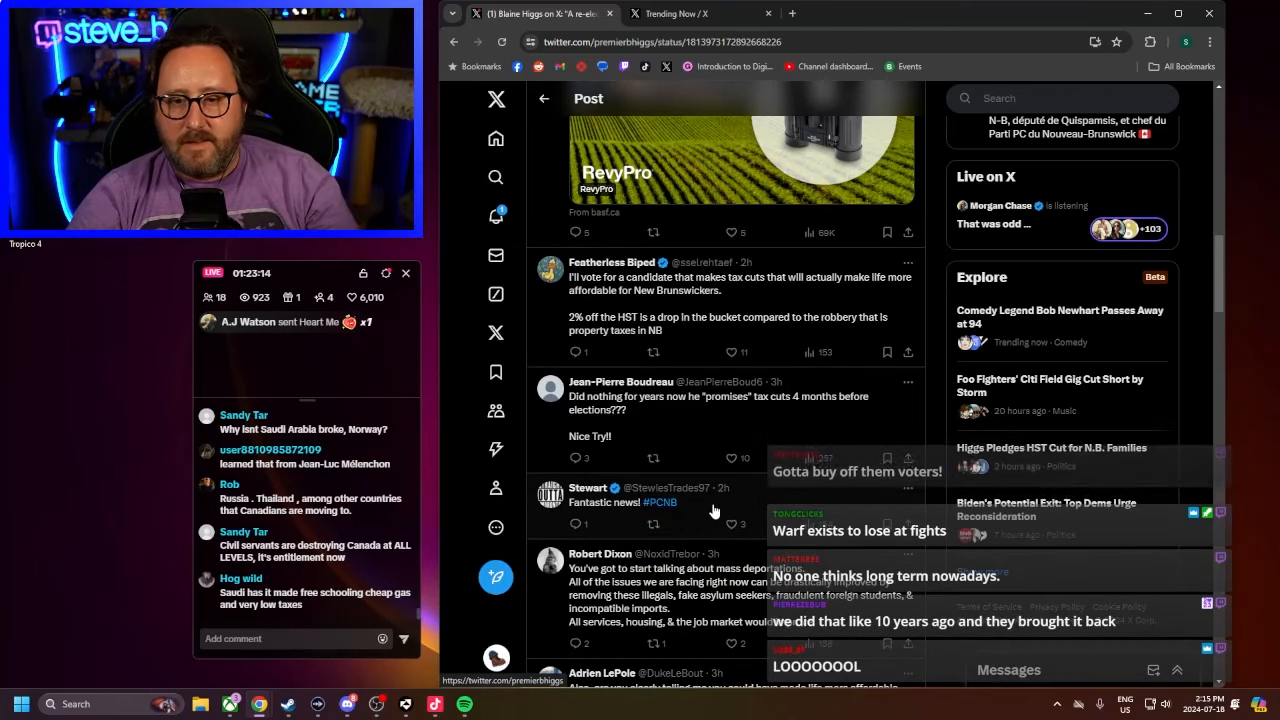
scroll(down, 3)
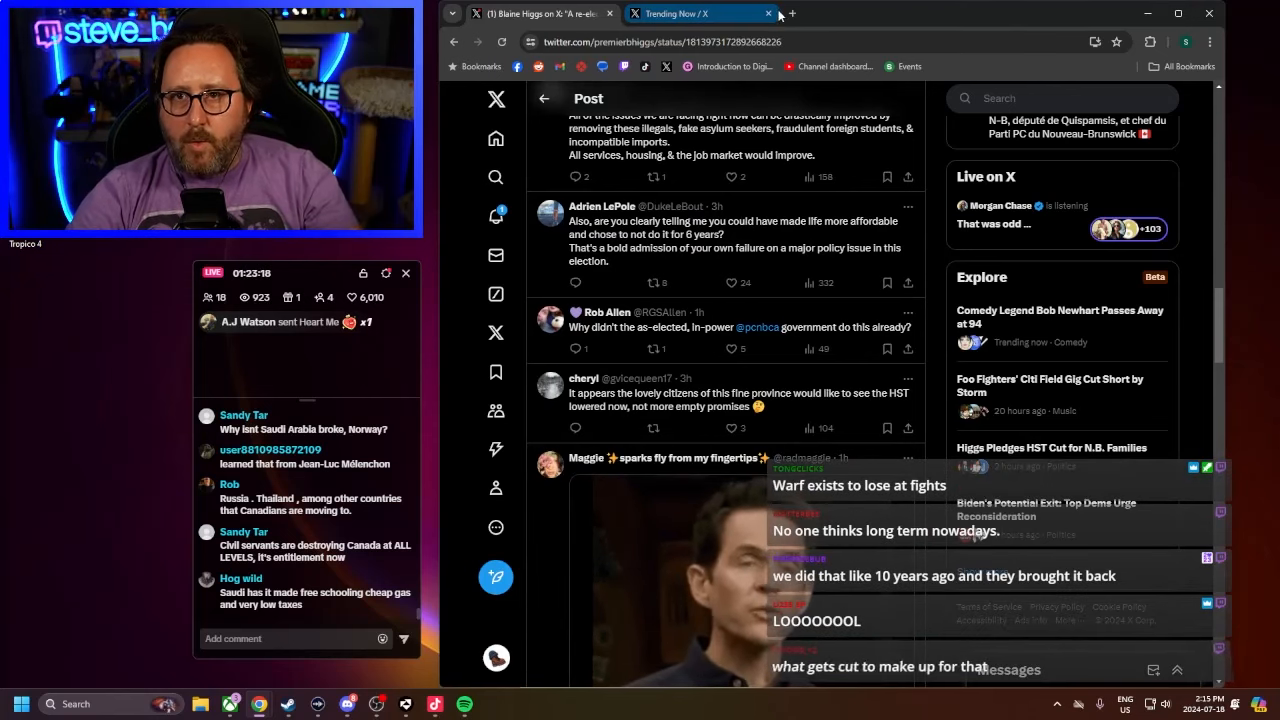
click(792, 12)
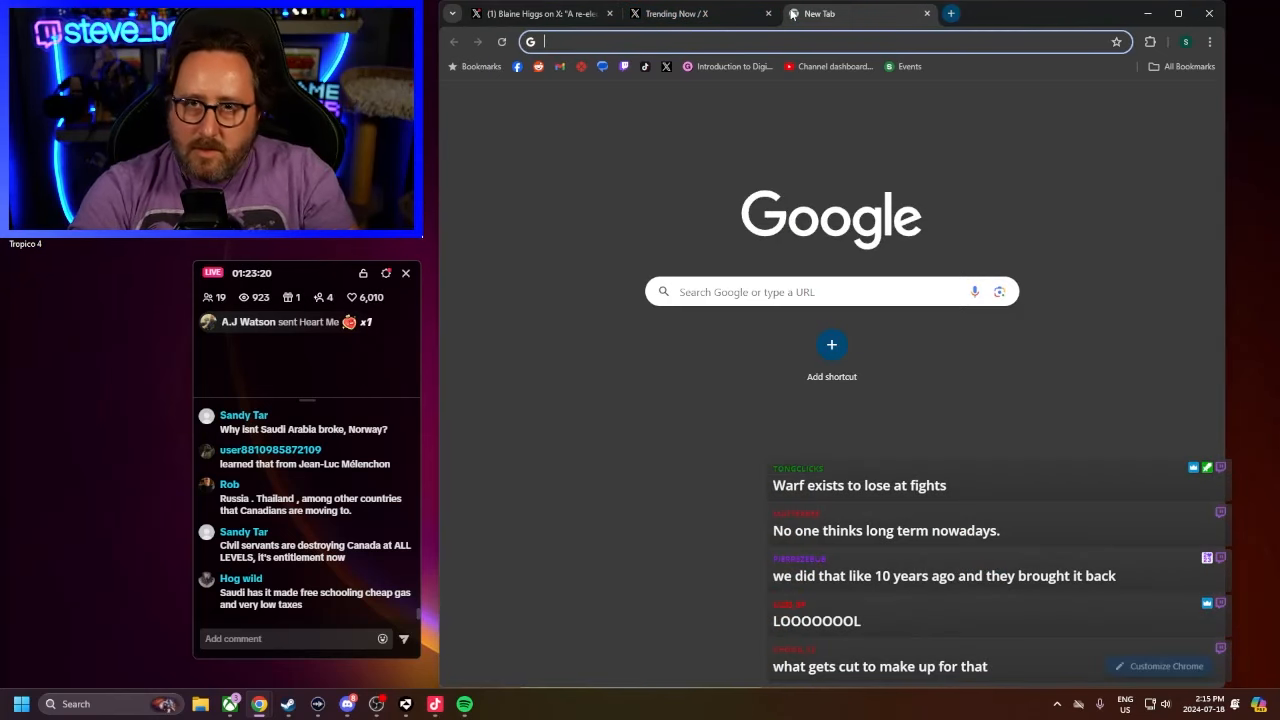
text(new brunswick budget 2024)
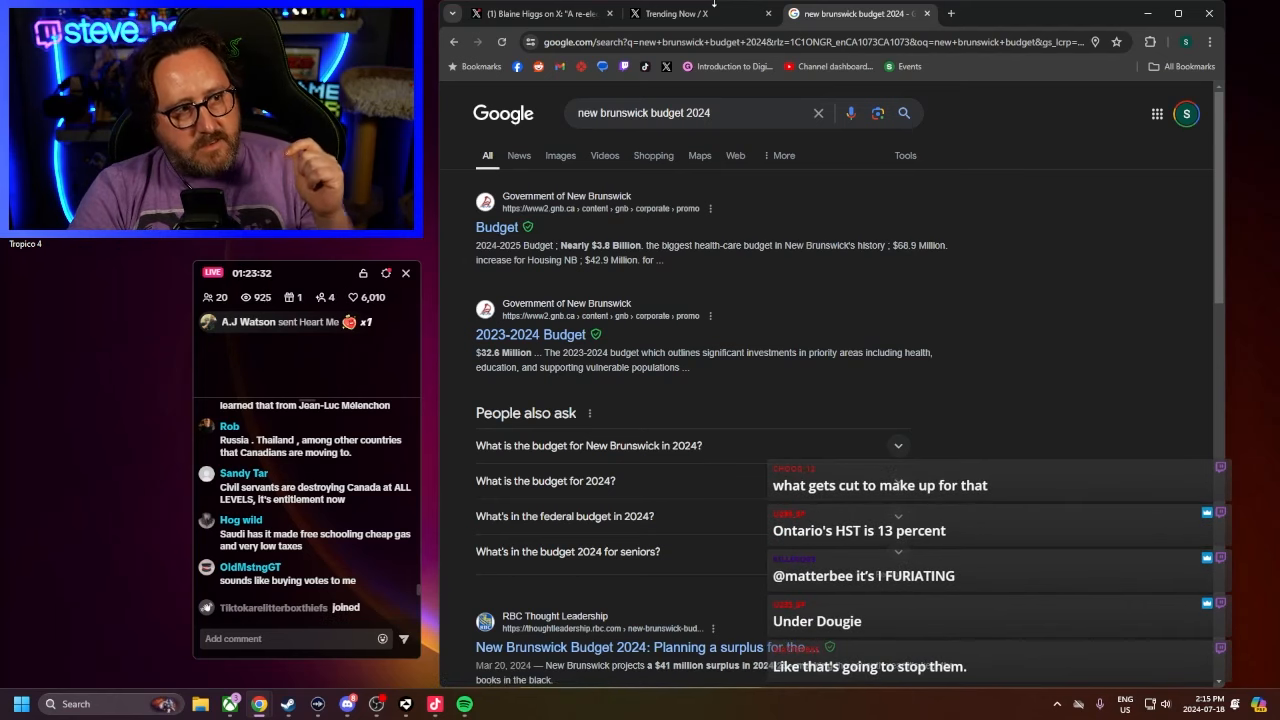
mouse_move(684, 12)
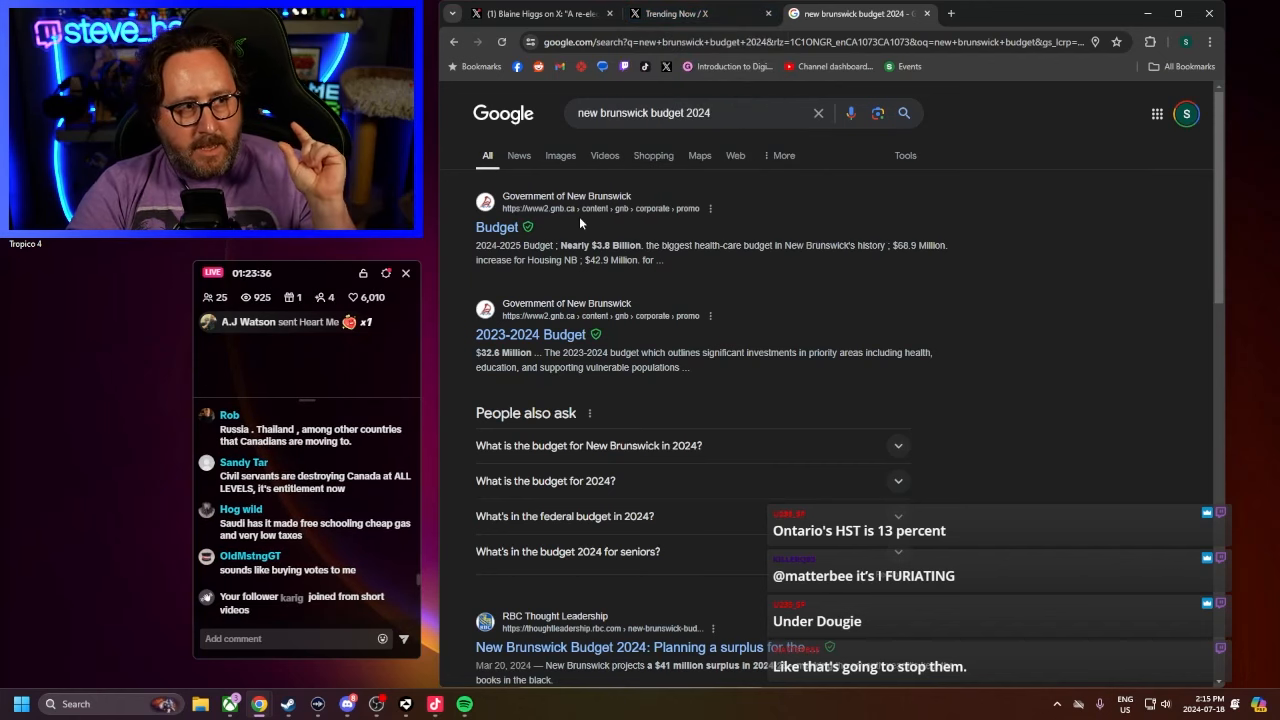
click(690, 12)
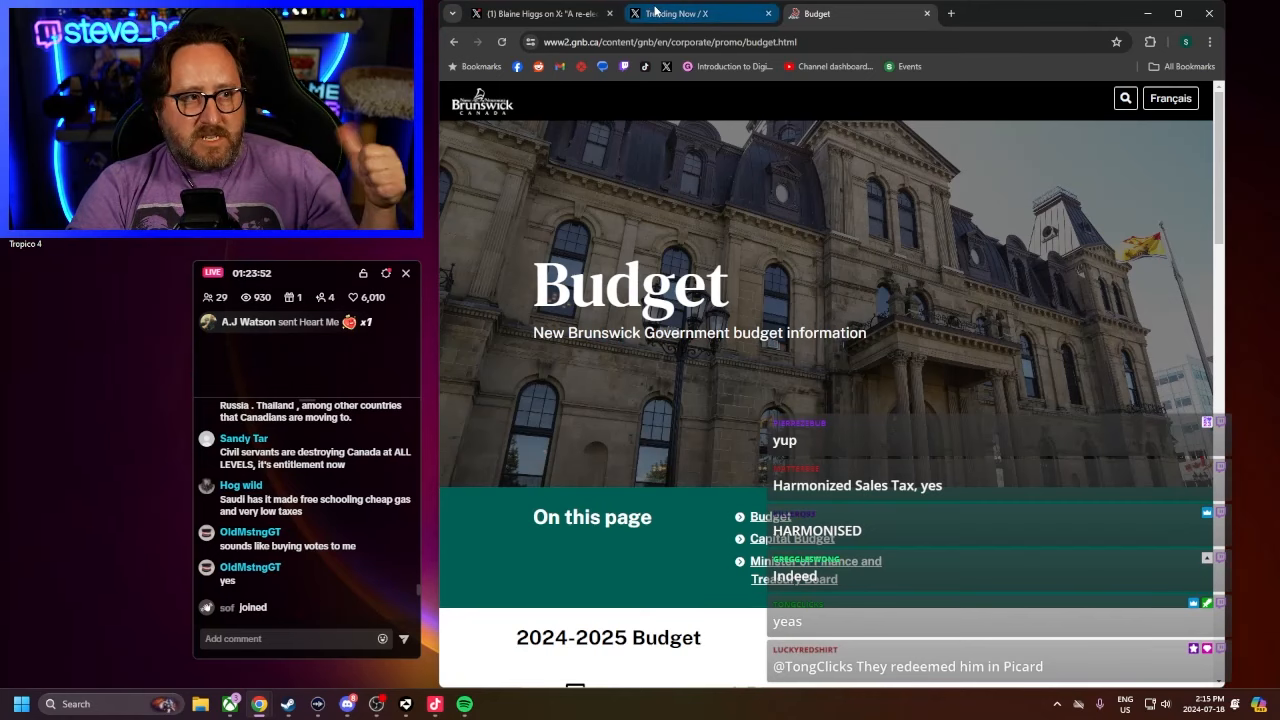
Search 'saskatchewan sales tax' in a new tab and open the Retail Council of Canada's Sales Tax Rates by Province result
click(700, 12)
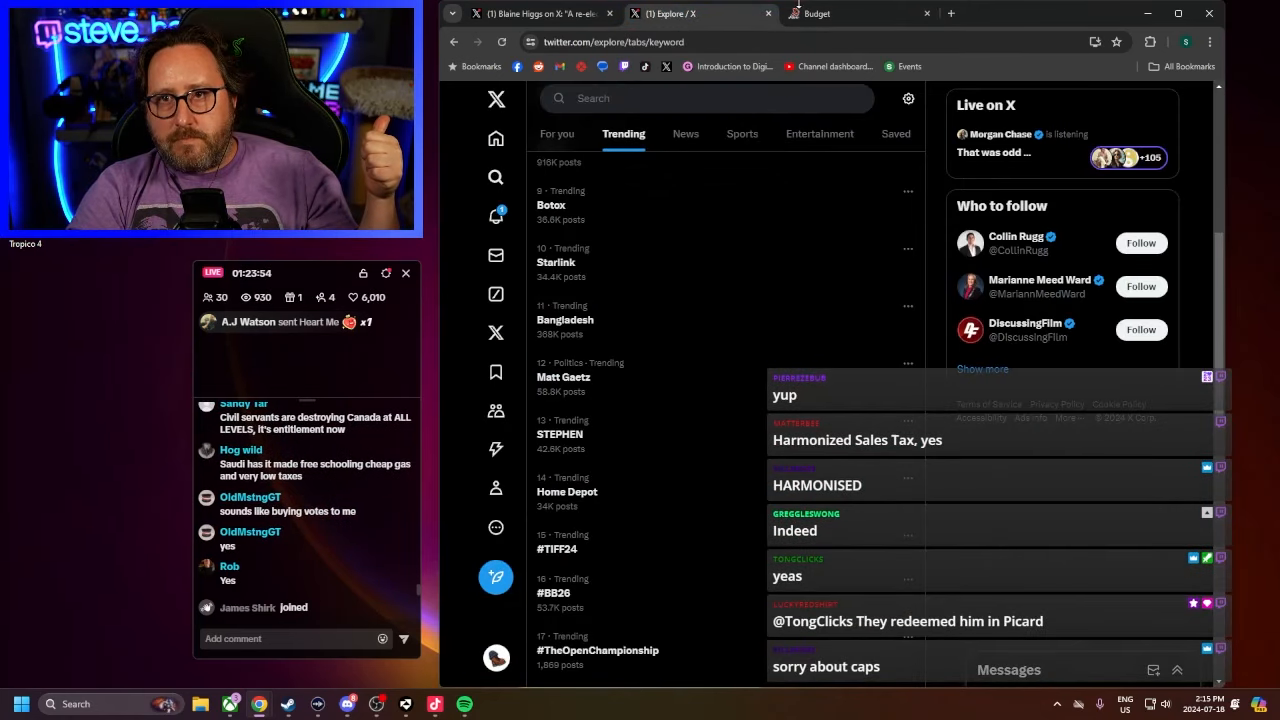
click(1088, 12)
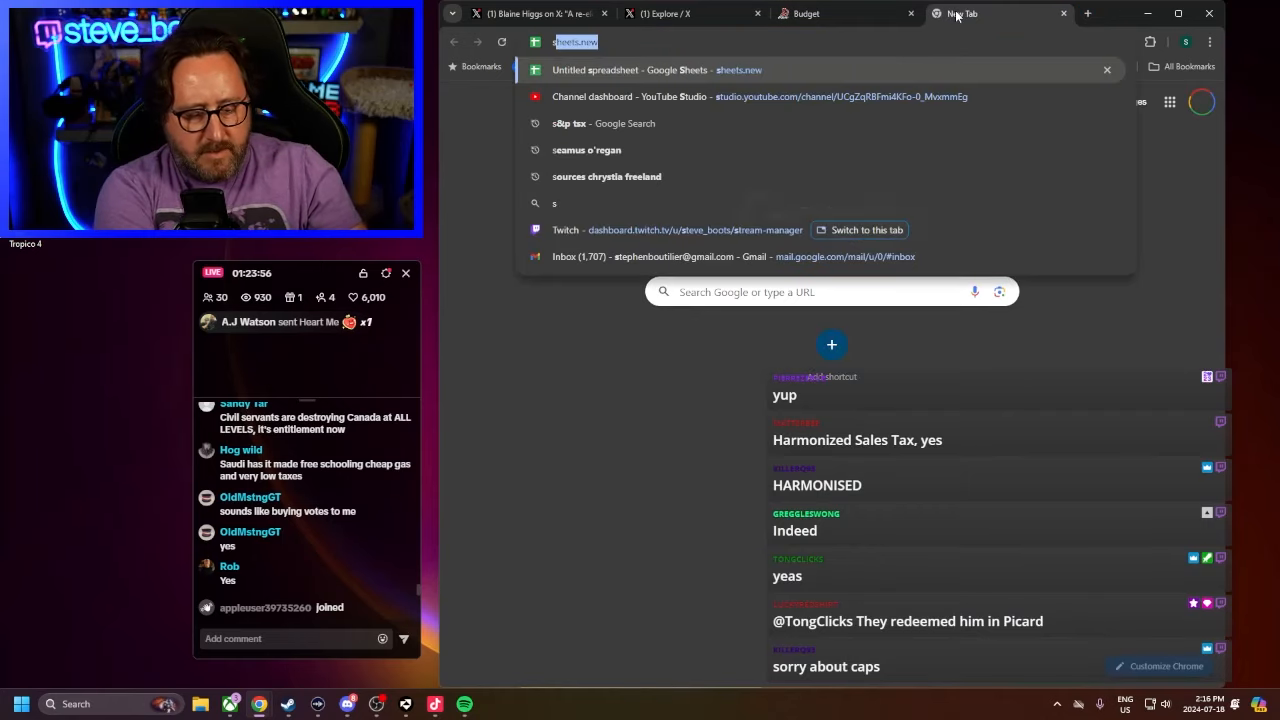
text(saskatchewan+sales+tax&rlz=1C1ONGR_enCA1073CA1073&oq=saskatchewan+sales+tax&gs_lcrp=EgZja)
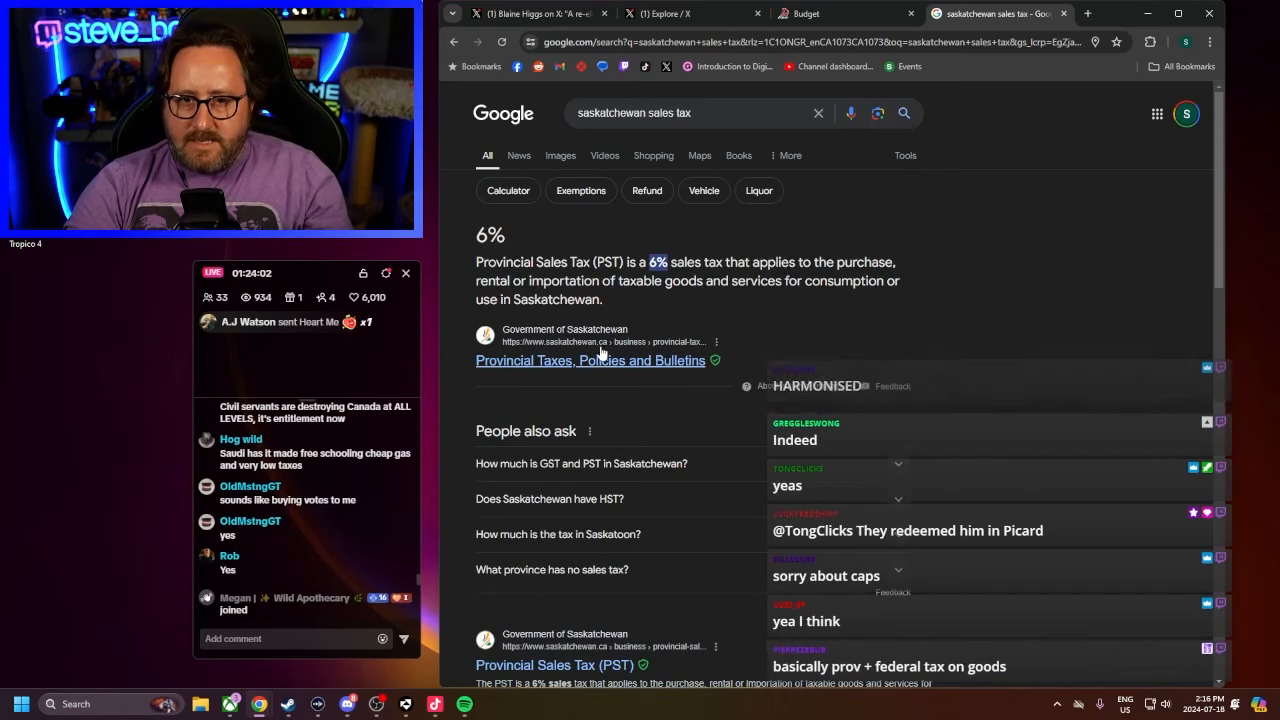
scroll(down, 3)
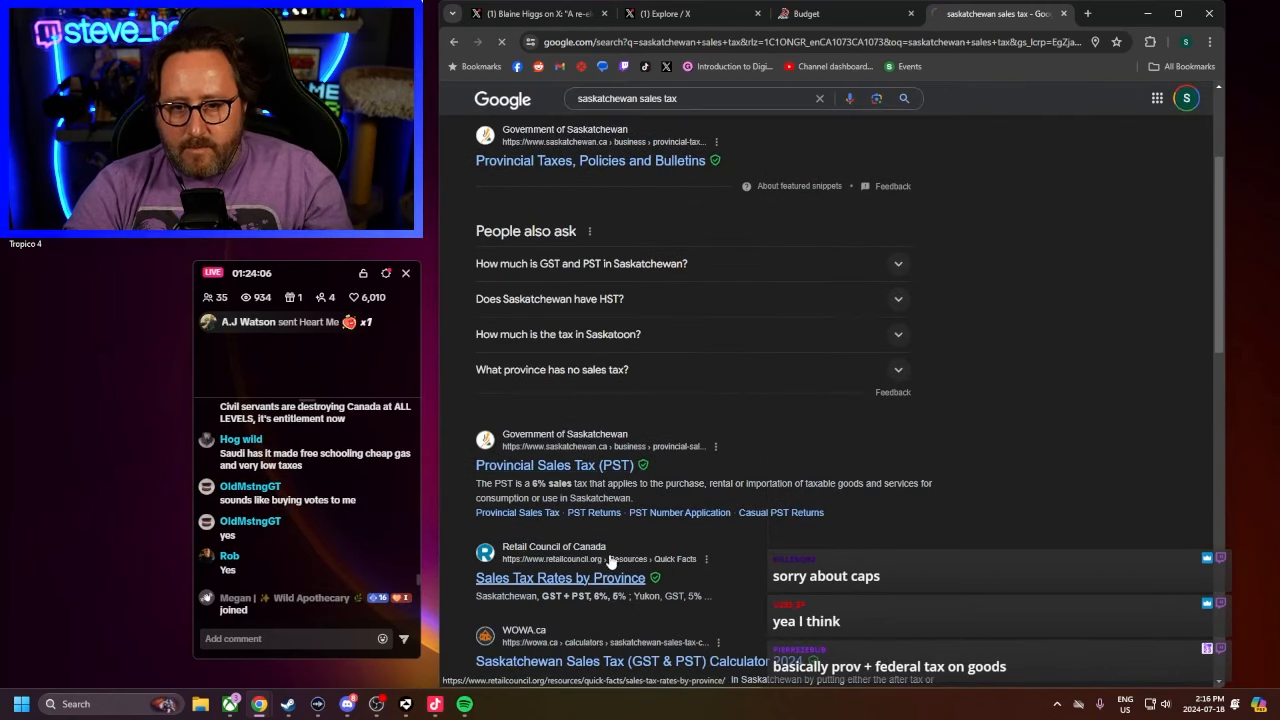
click(560, 576)
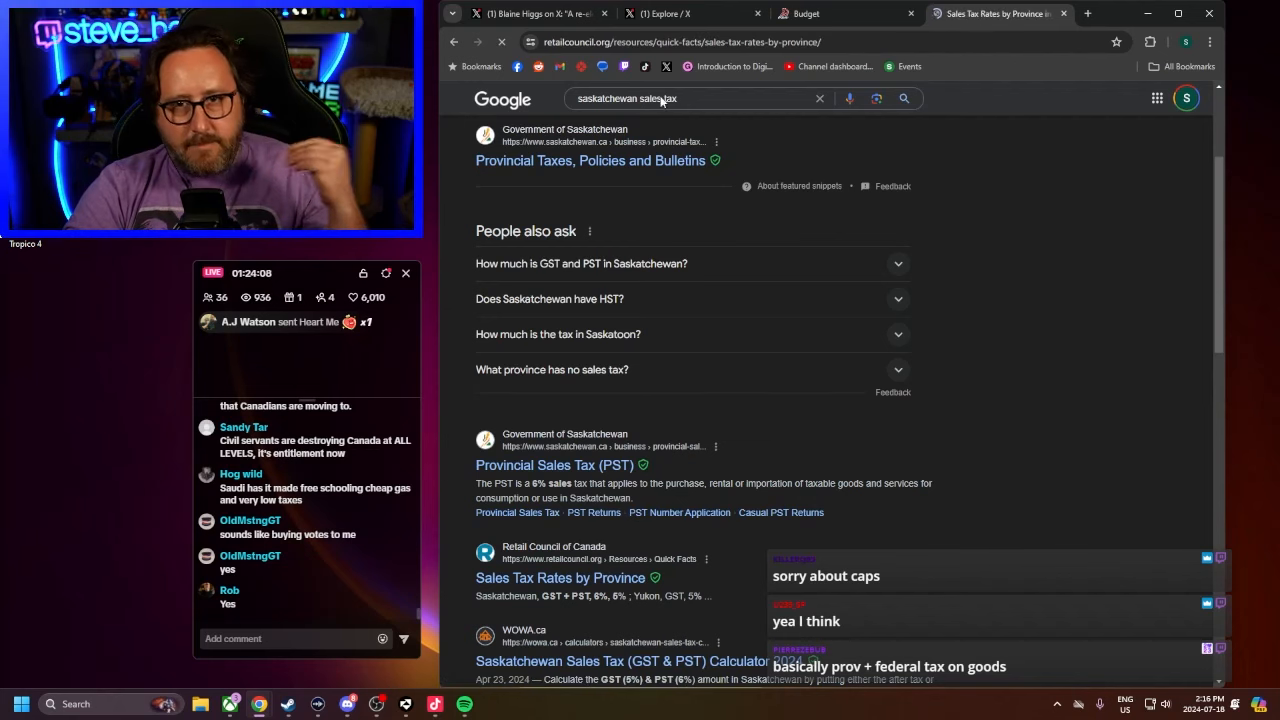
Read down the provincial sales tax table, highlighting the Alberta GST figure
click(560, 576)
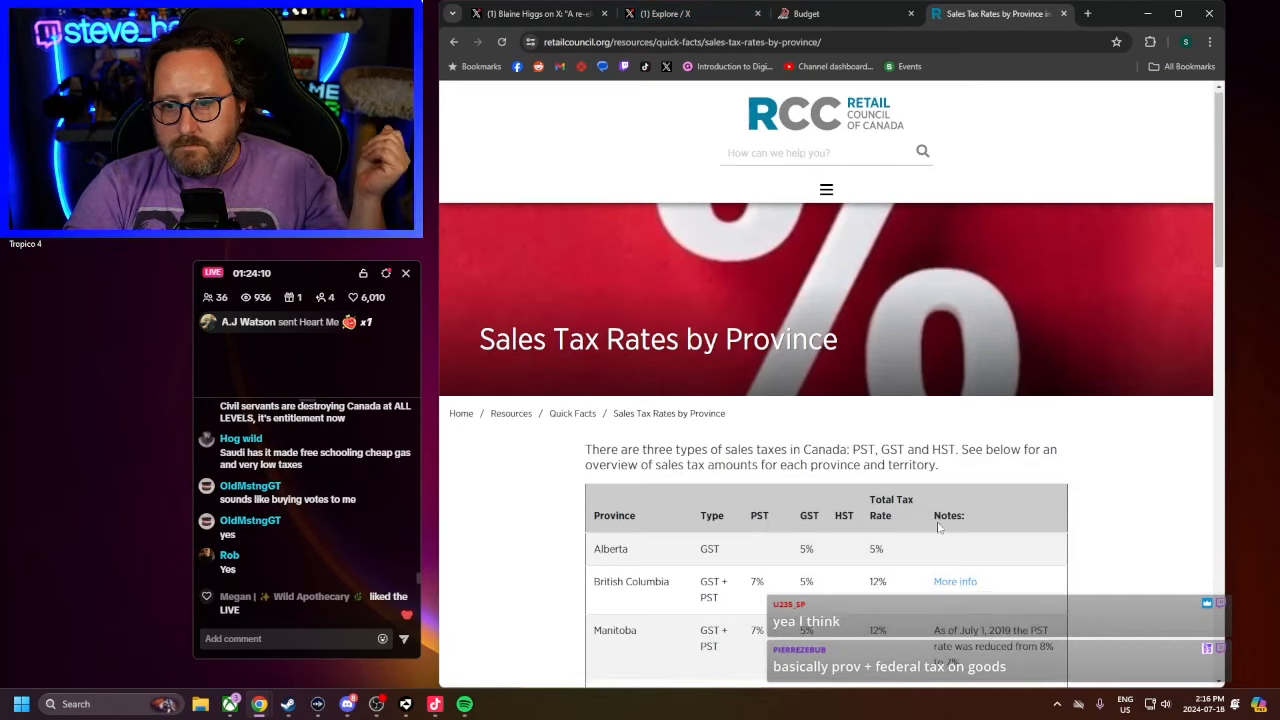
scroll(down, 3)
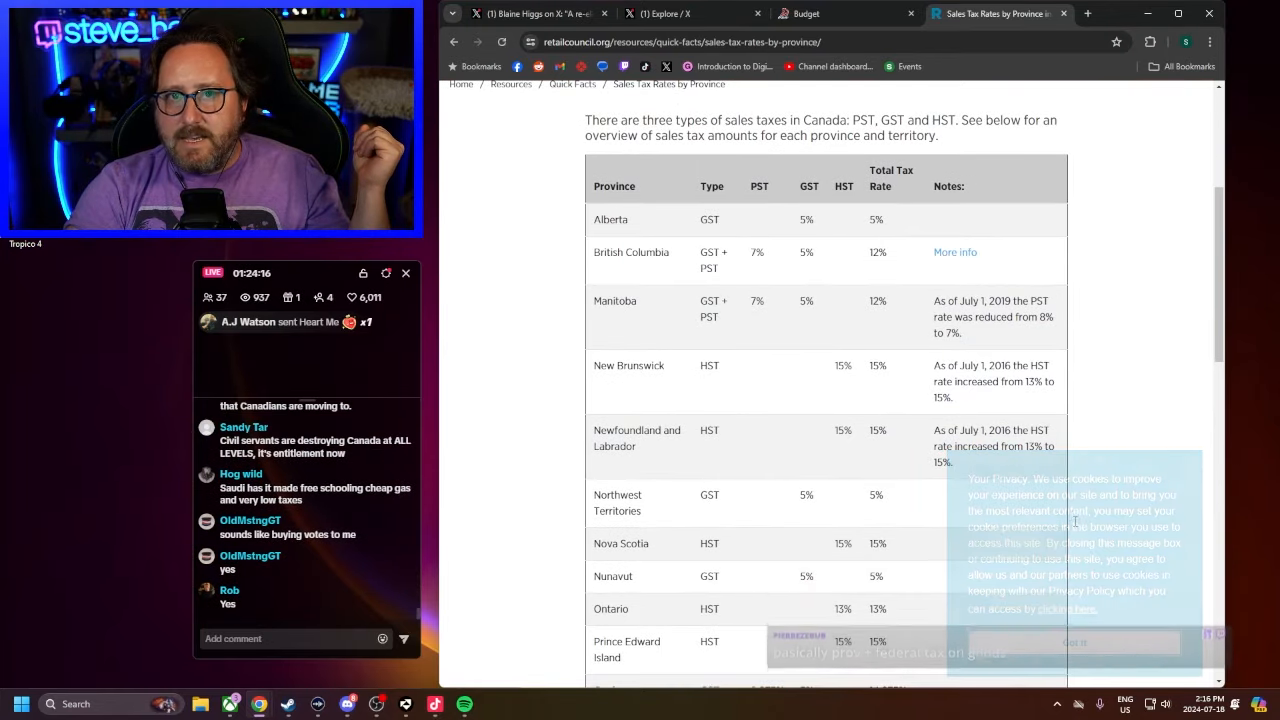
scroll(down, 3)
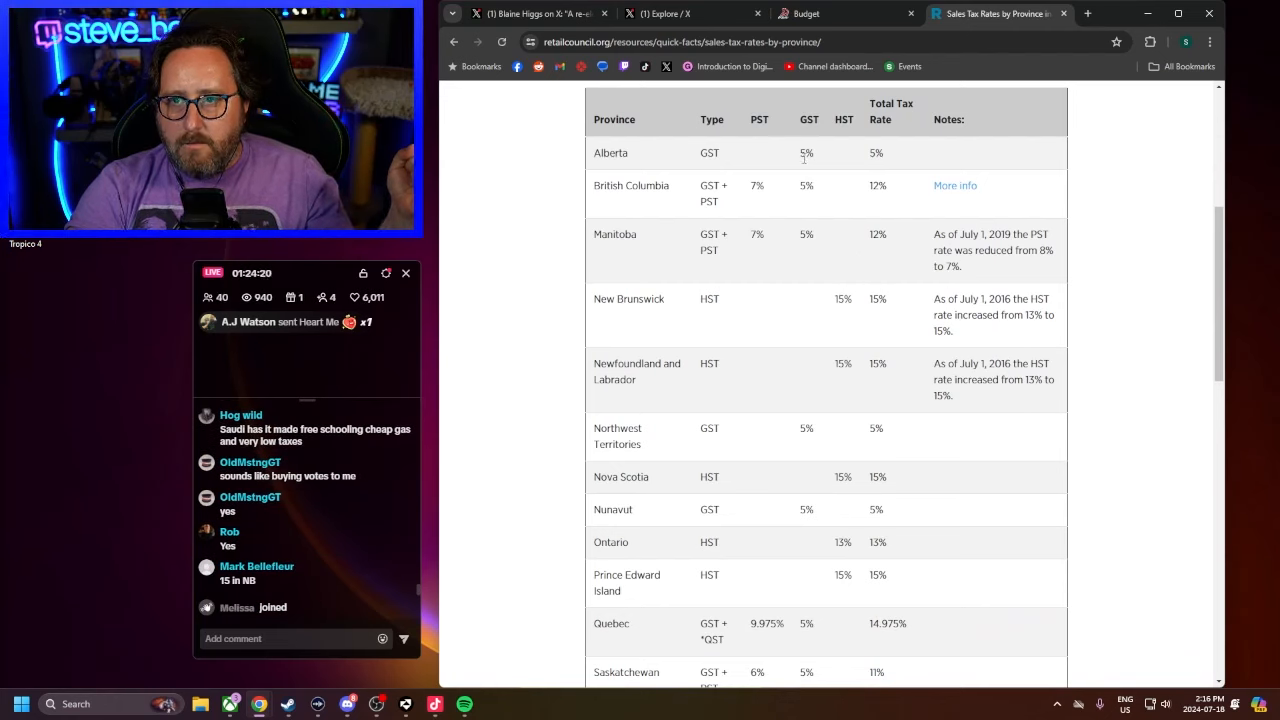
double_click(808, 152)
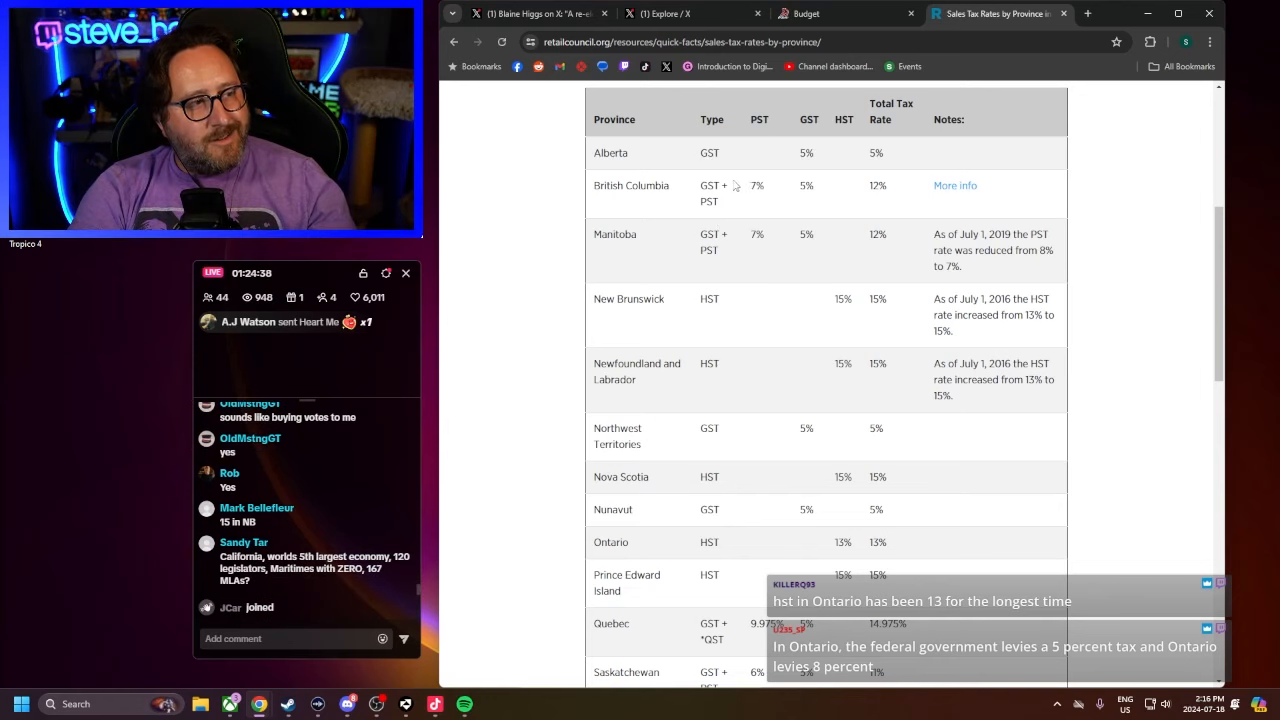
scroll(down, 3)
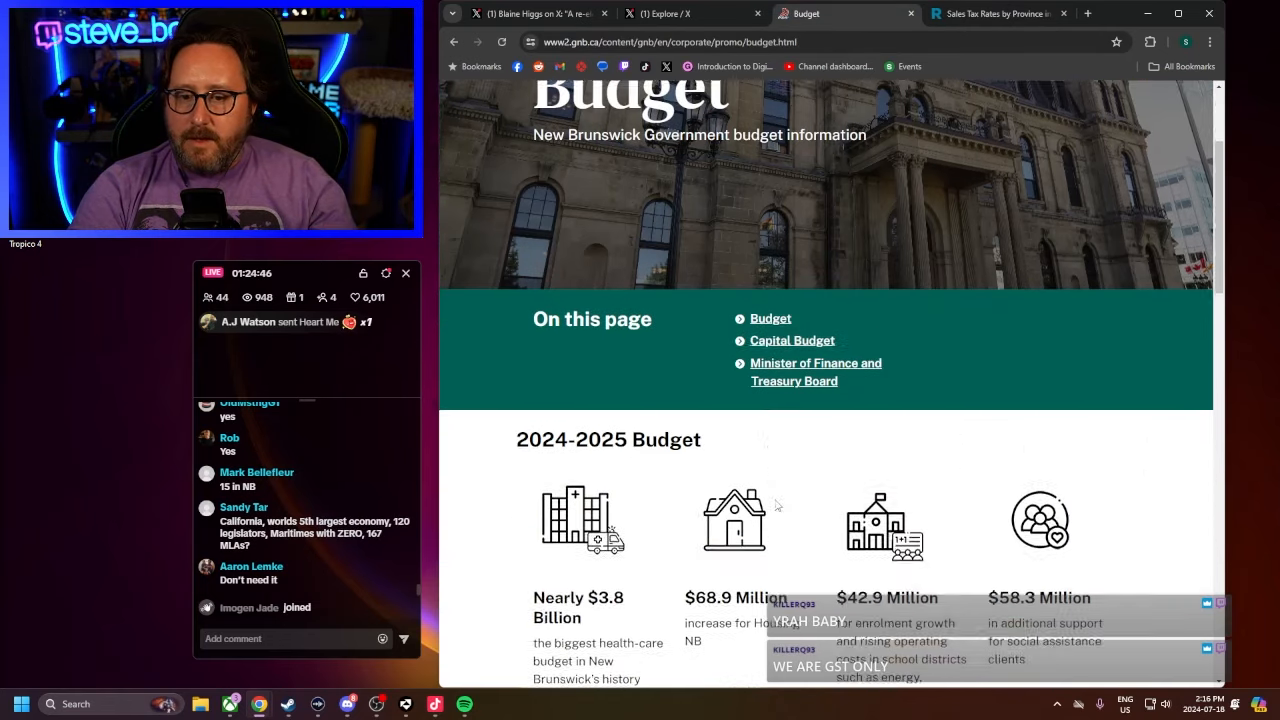
Open the 2024–2025 Main Estimates PDF from the Budget page
scroll(down, 3)
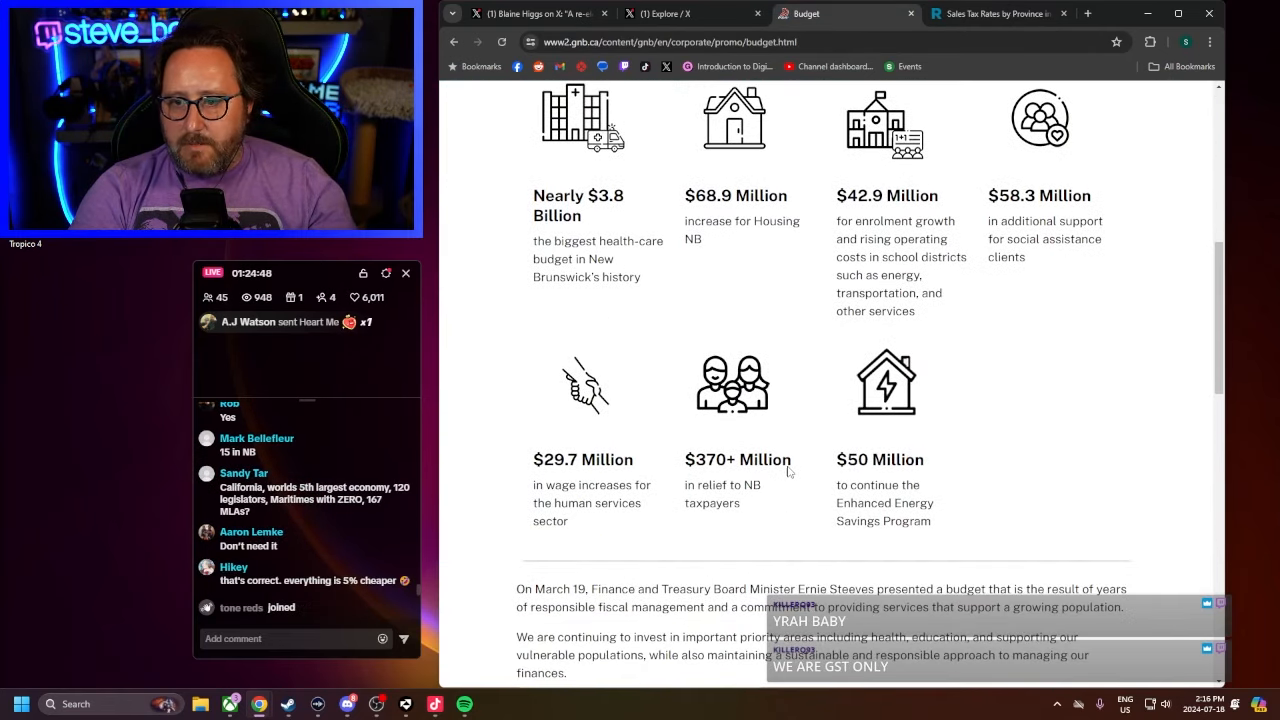
scroll(down, 3)
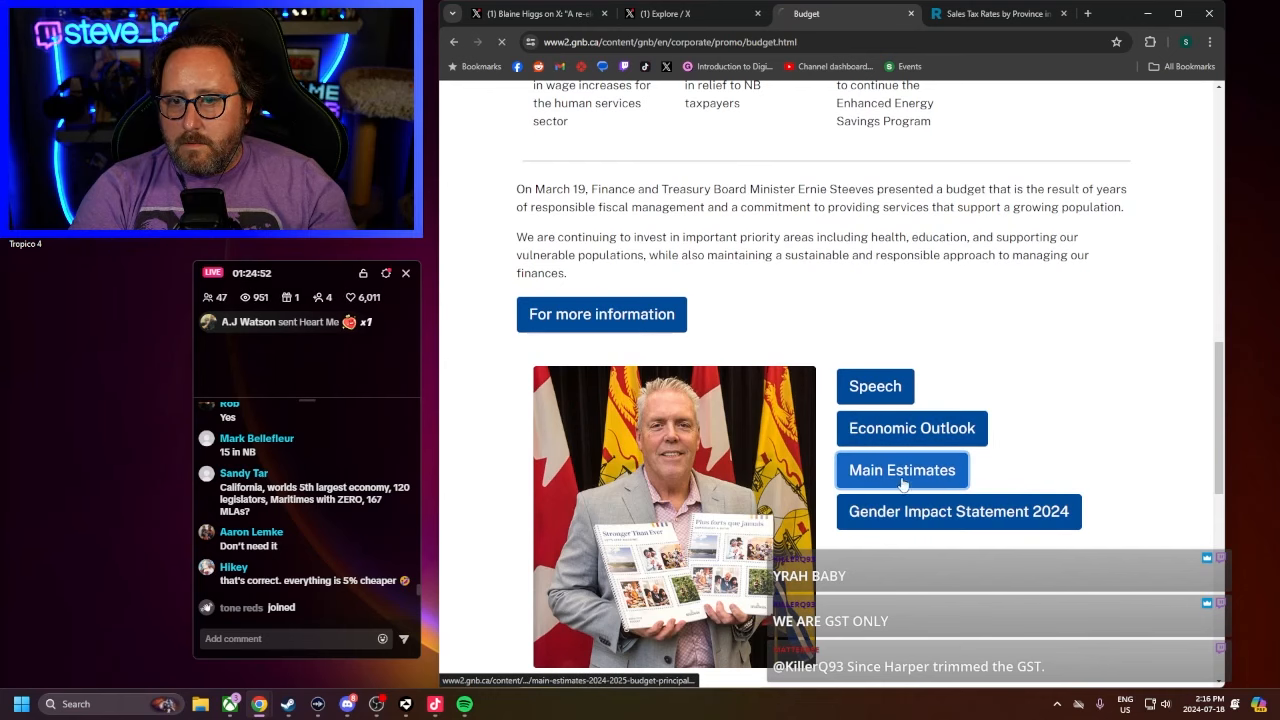
click(900, 470)
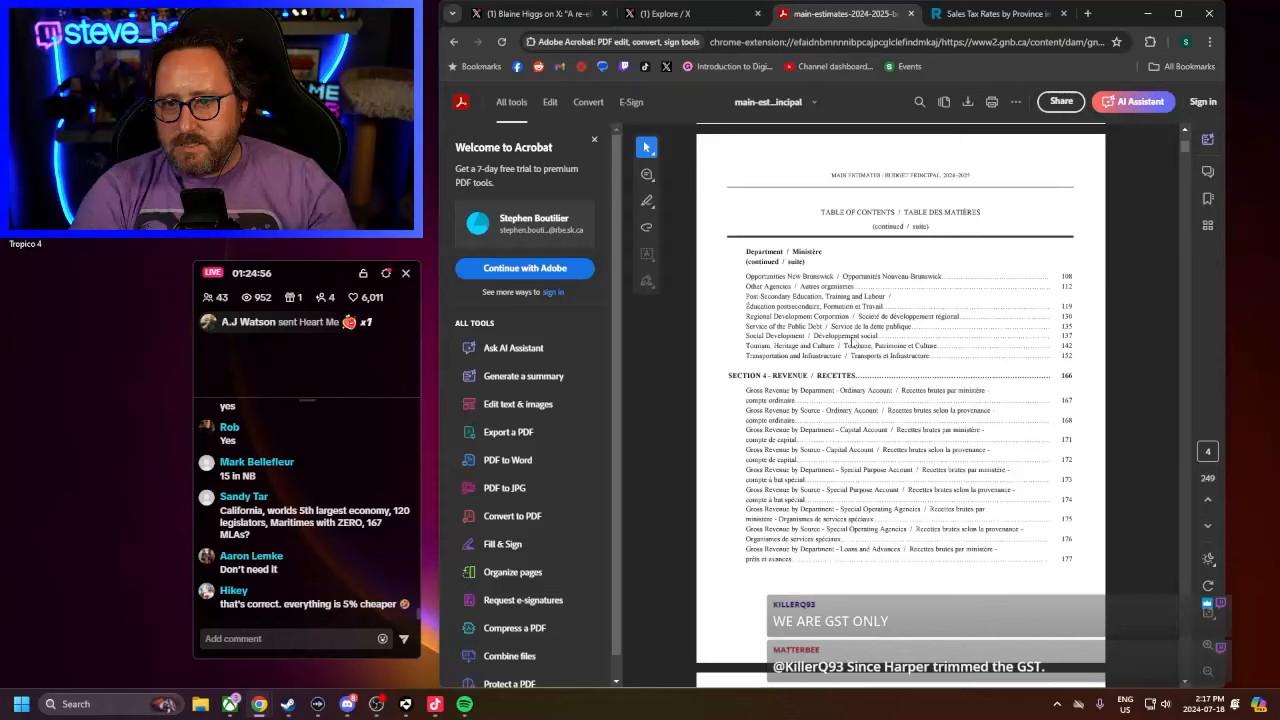
Skim down the Main Estimates PDF to the departmental revenue tables
scroll(down, 3)
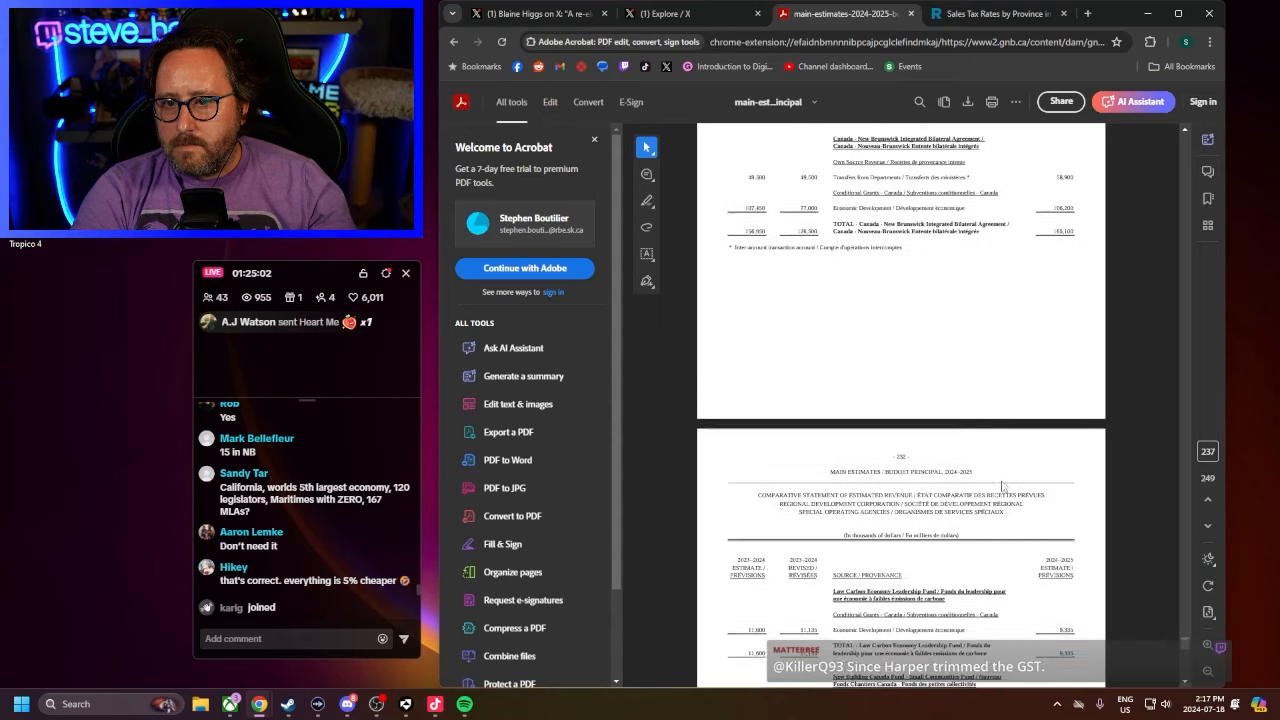
scroll(down, 3)
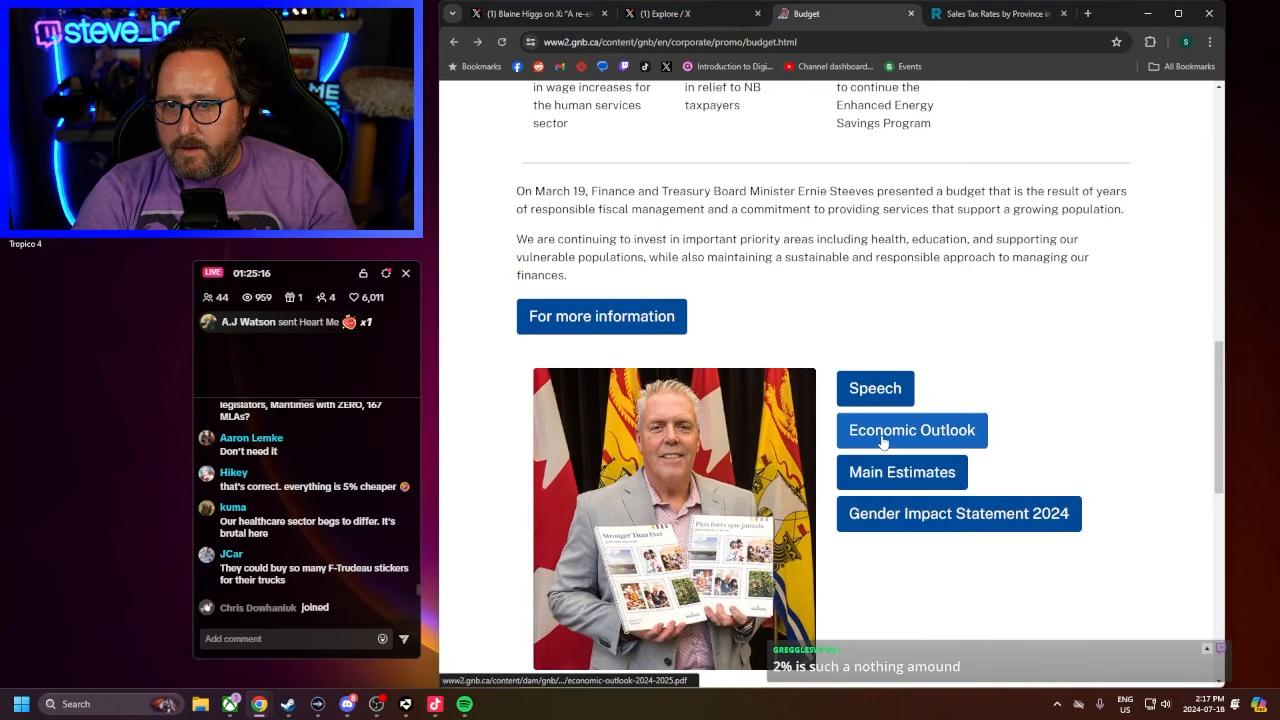
Open the Economic Outlook budget document
click(912, 430)
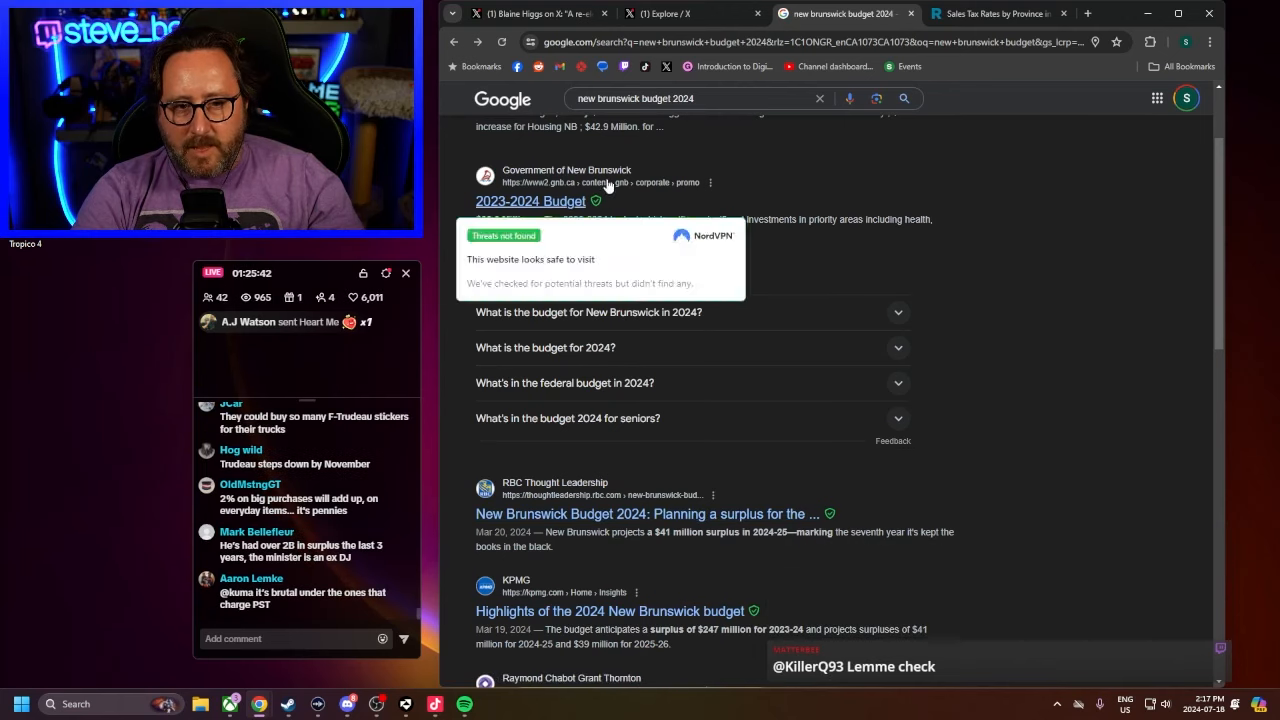
Return to the premier's HST-cut post tab on X
click(996, 12)
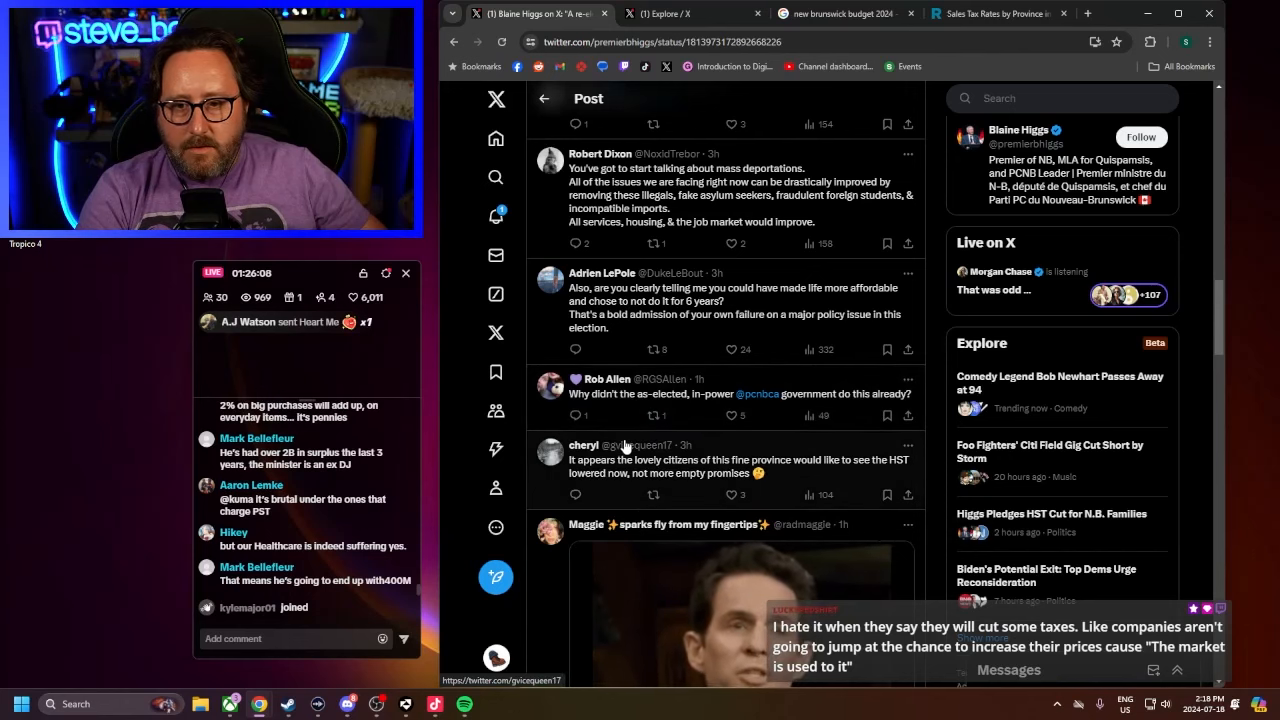
scroll(down, 3)
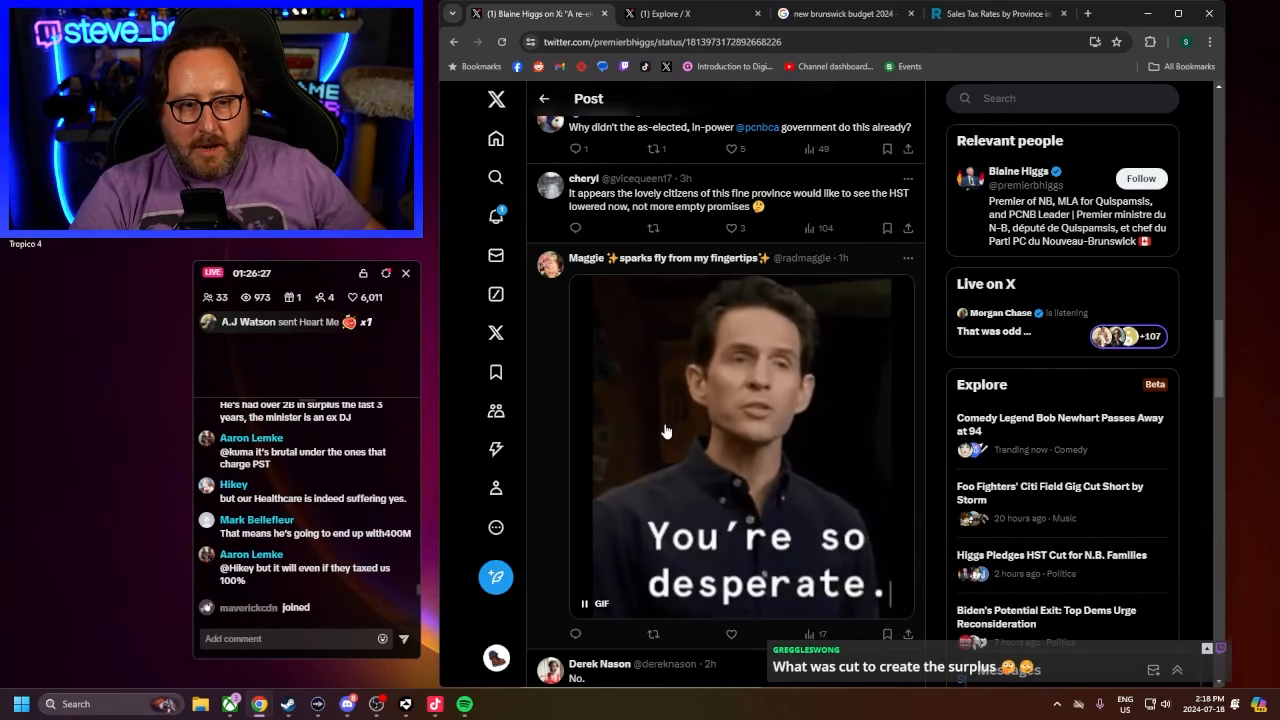
mouse_move(684, 446)
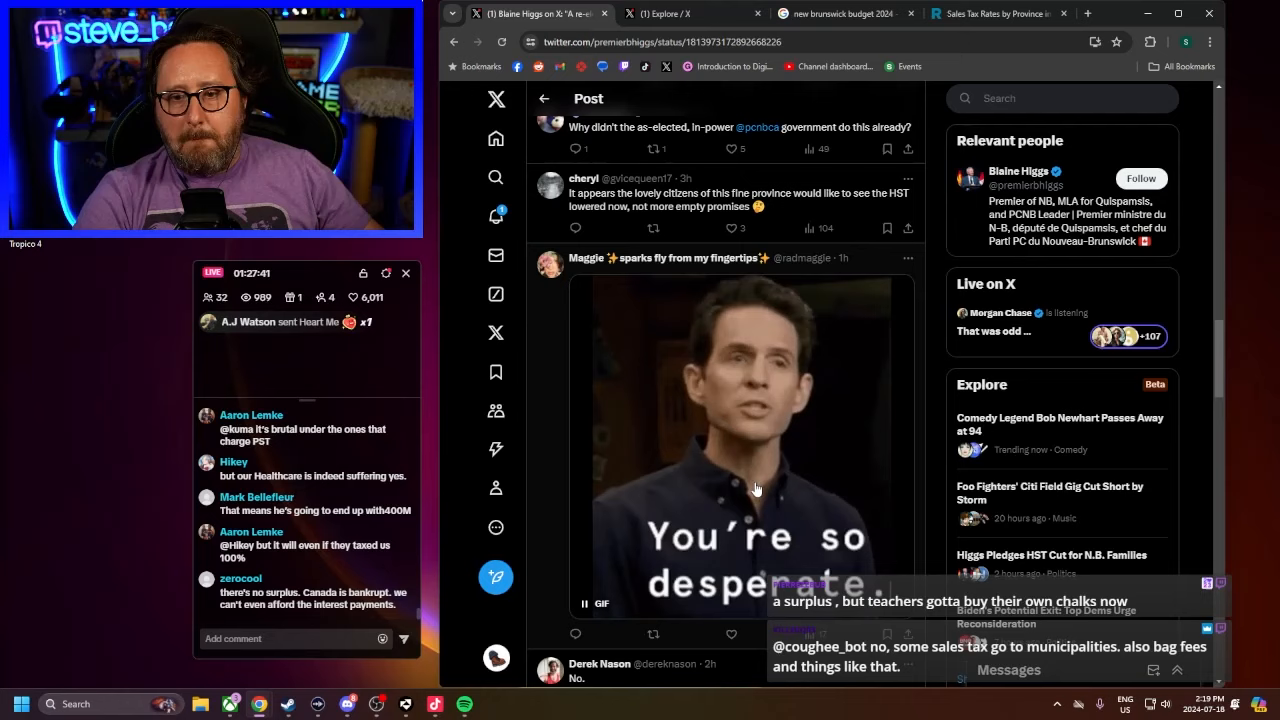
scroll(down, 3)
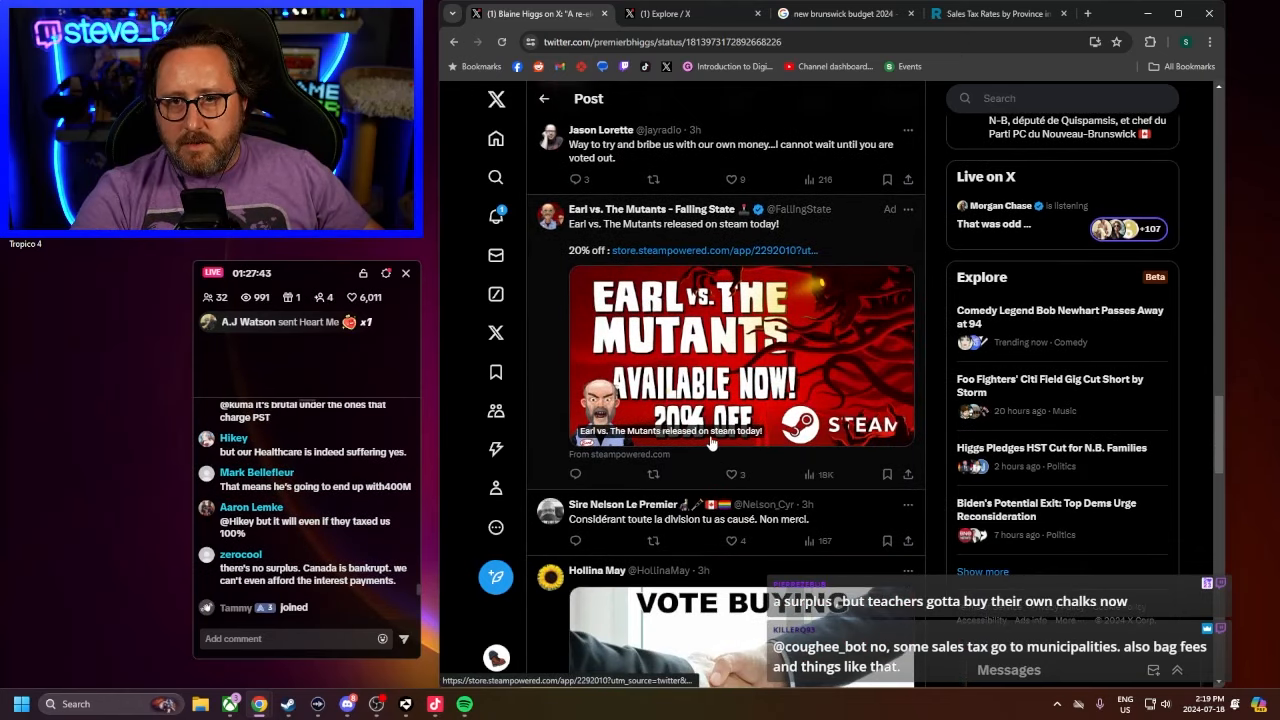
scroll(down, 3)
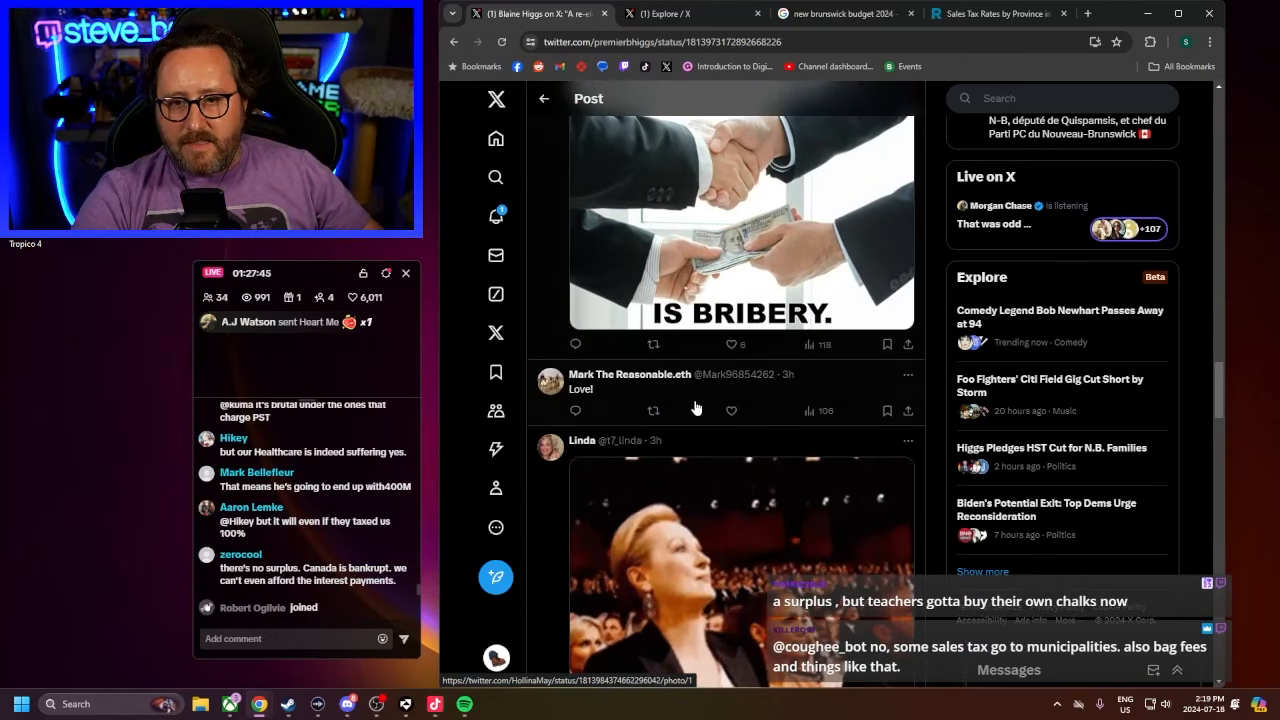
scroll(down, 3)
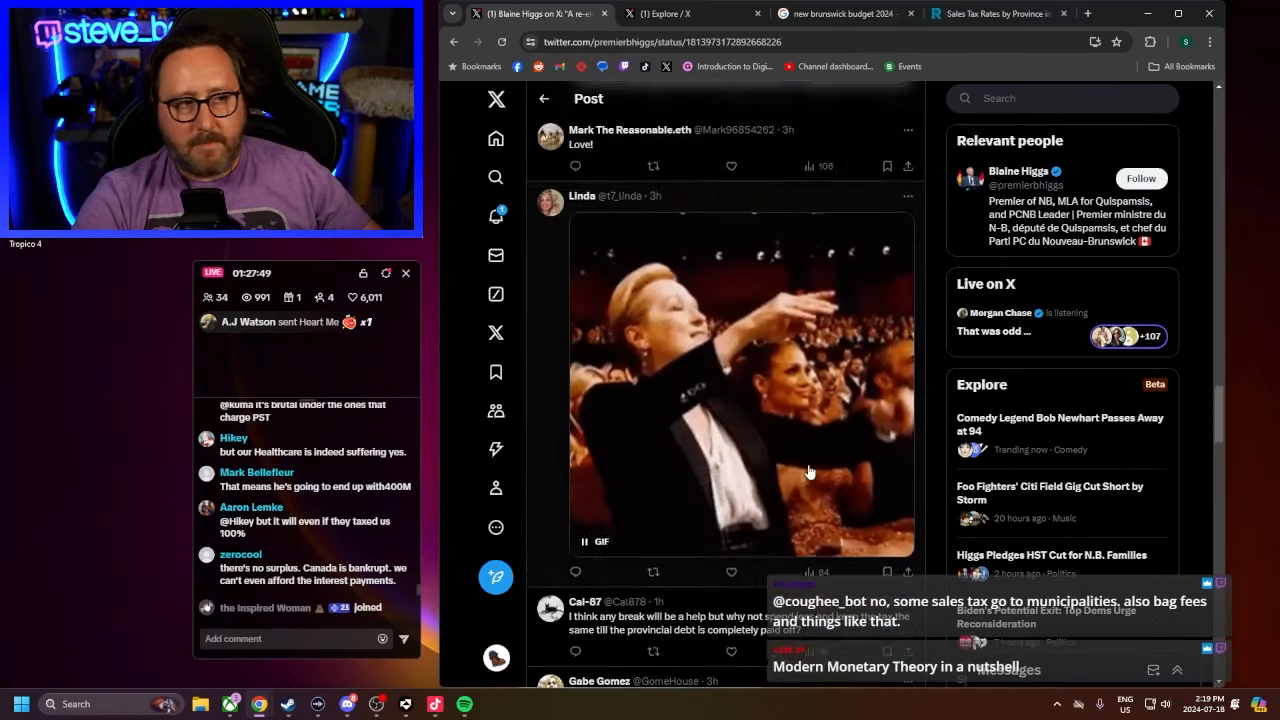
scroll(down, 3)
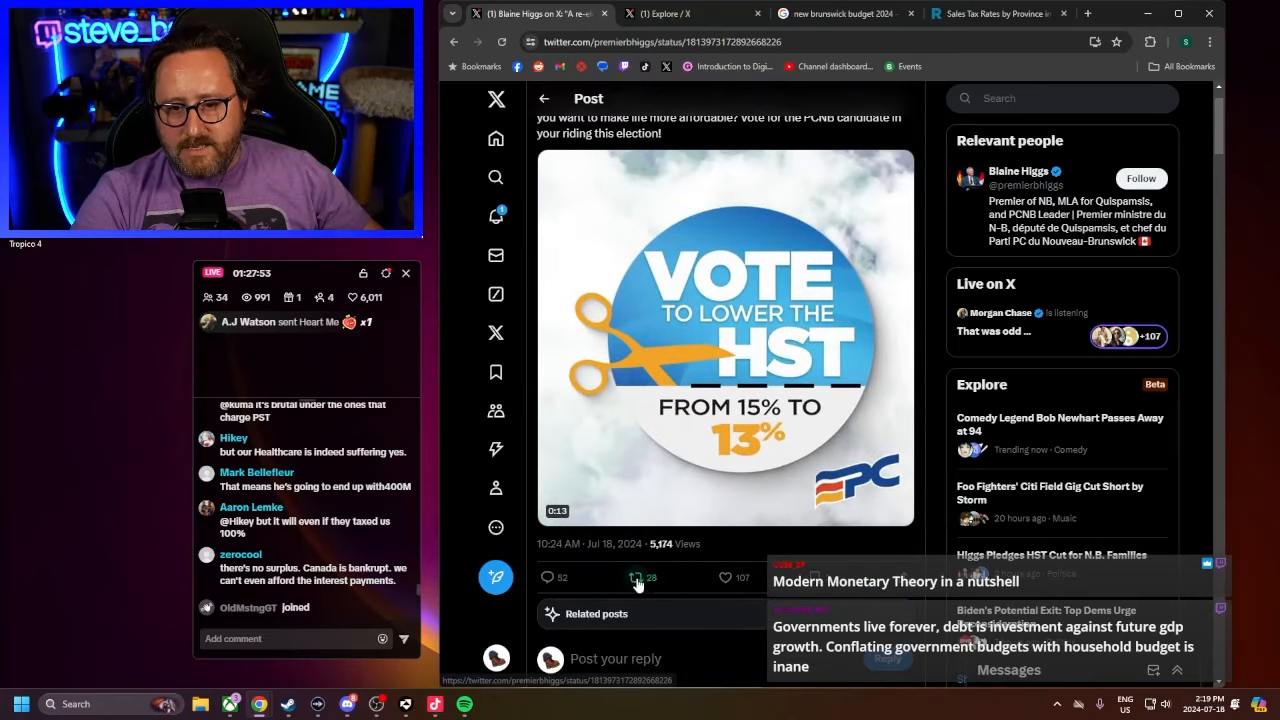
Open the Quotes of the HST-cut post and browse the quote posts
click(636, 576)
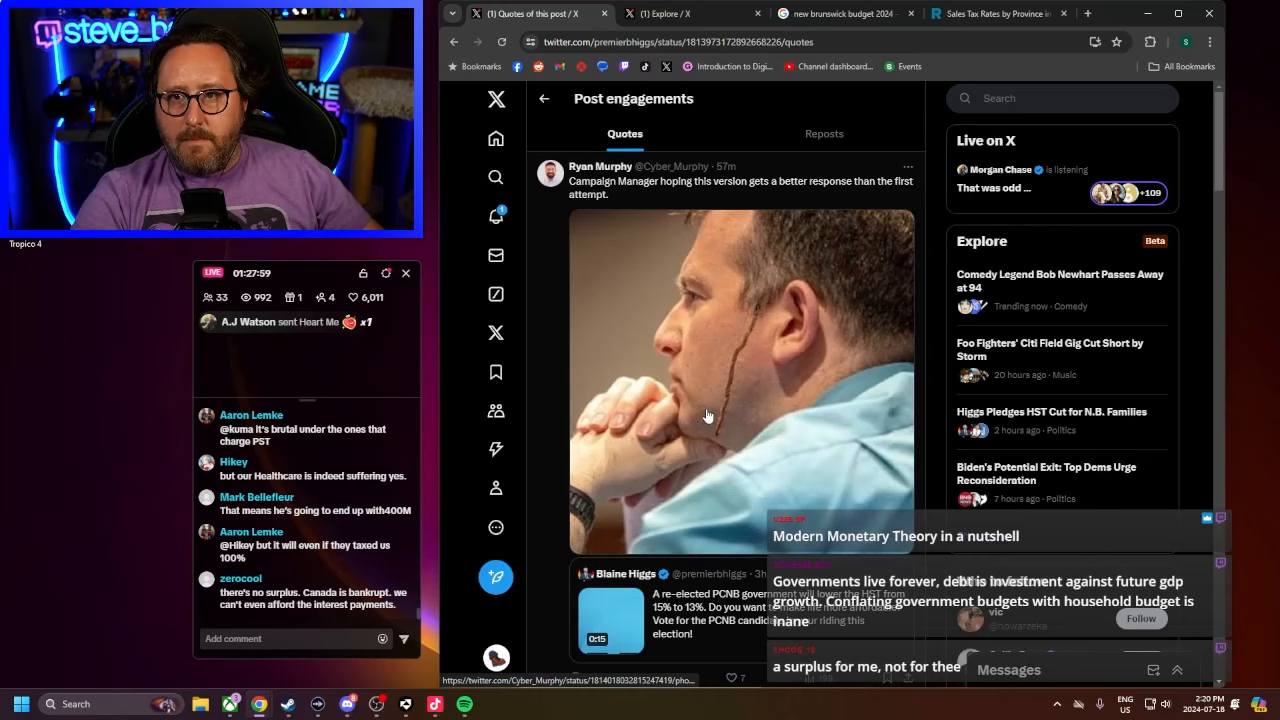
mouse_move(712, 448)
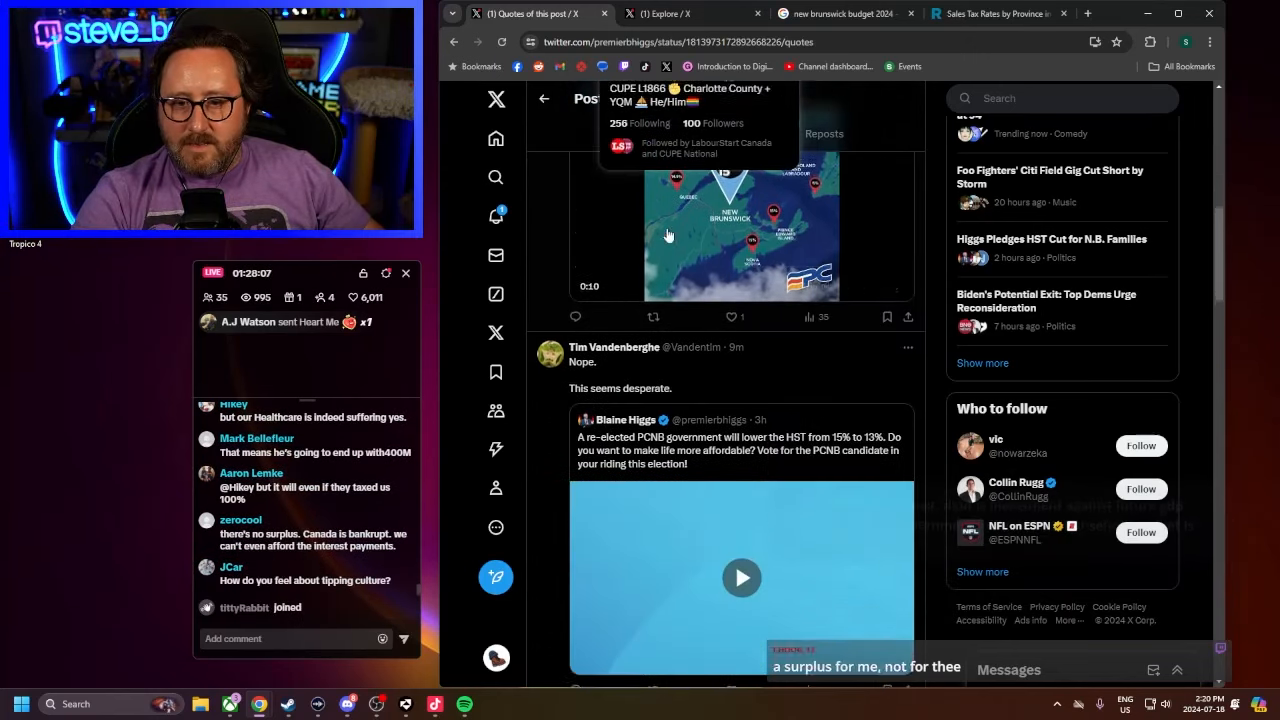
scroll(down, 3)
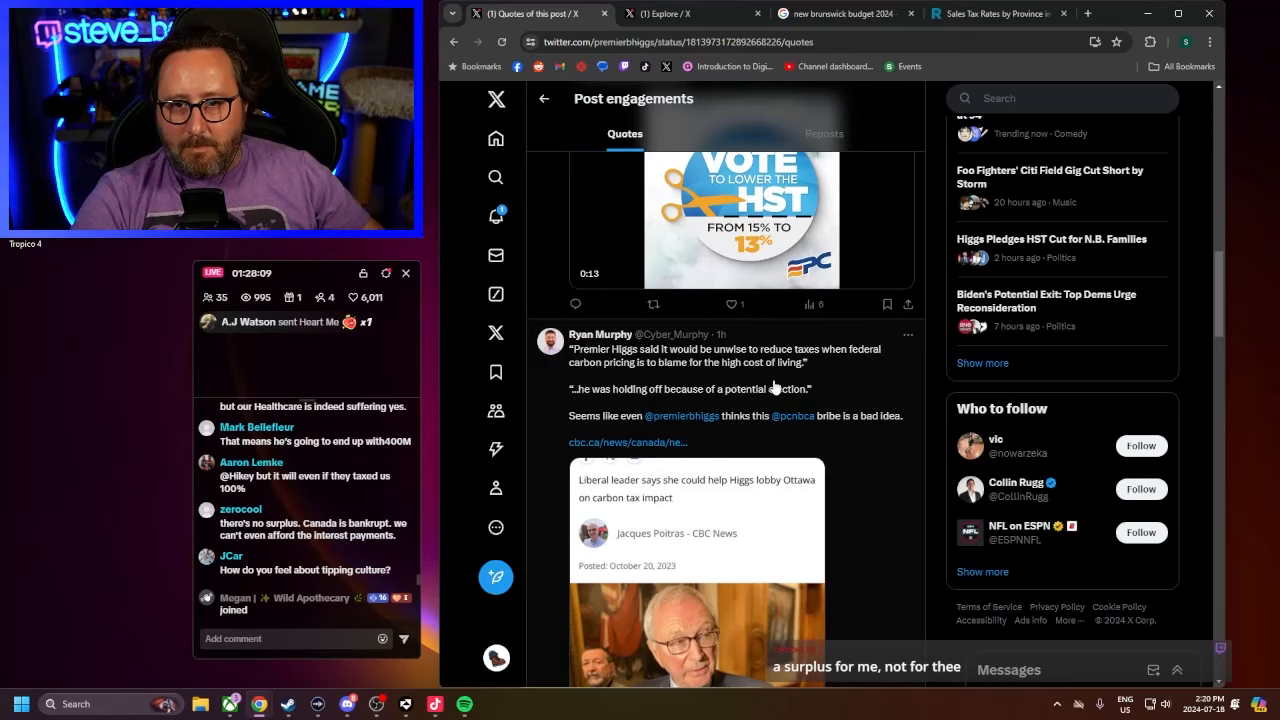
scroll(down, 3)
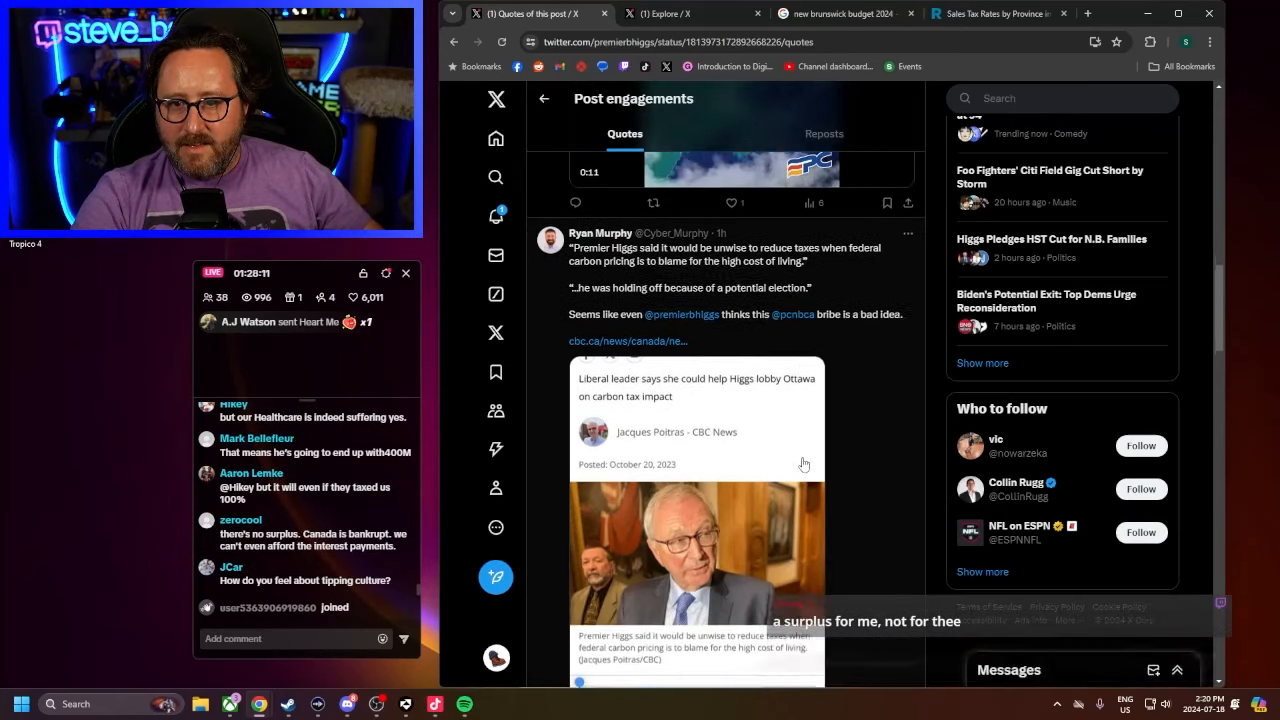
click(696, 530)
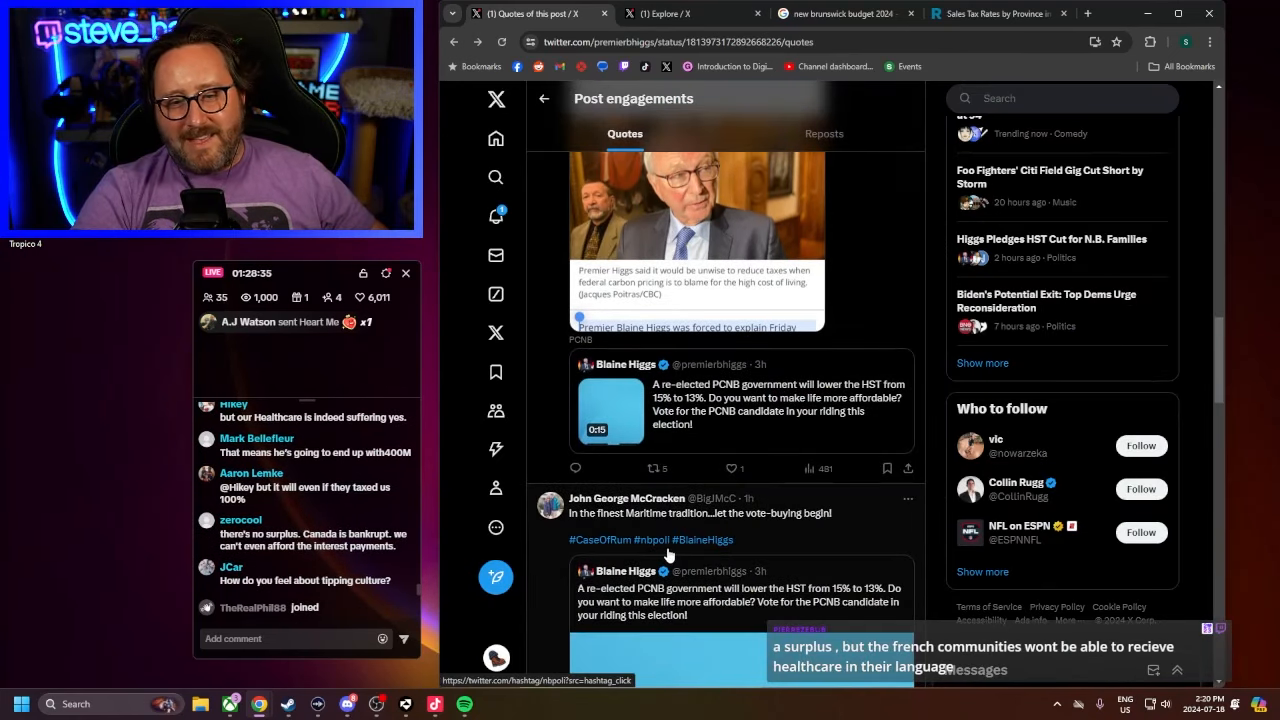
Read further down the quote posts, then bring up the account's Notifications page
scroll(down, 3)
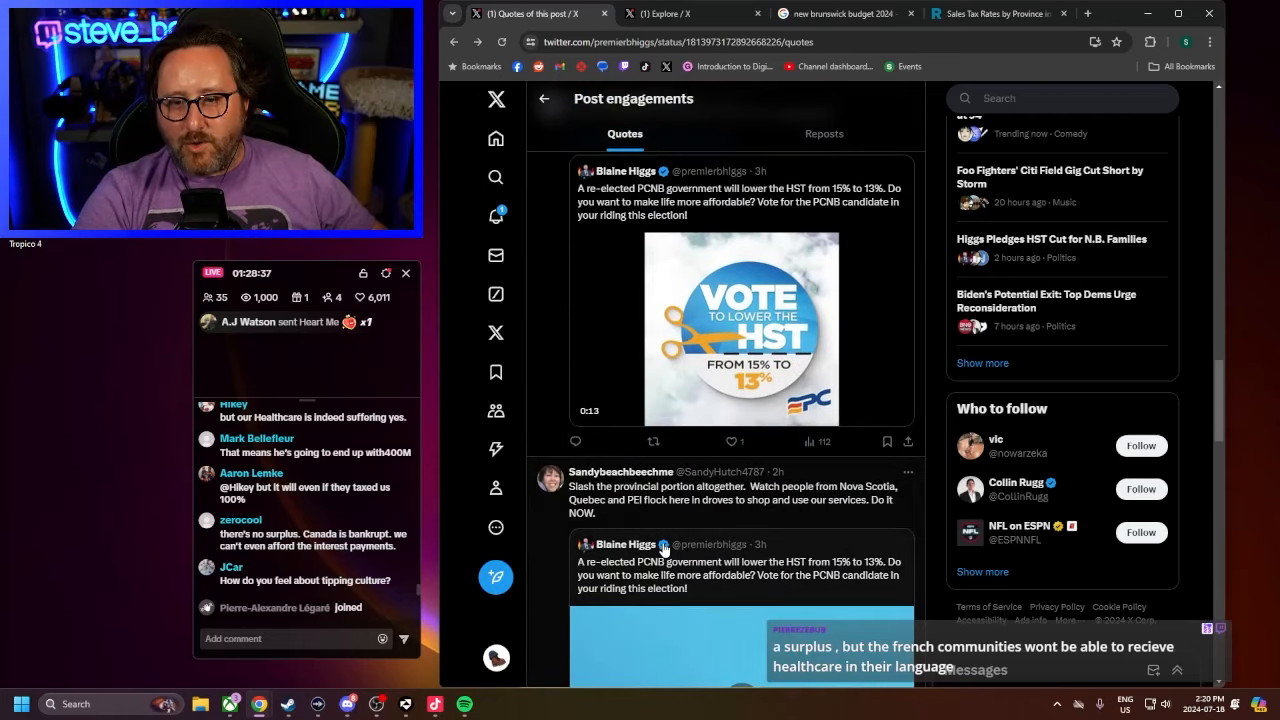
scroll(down, 3)
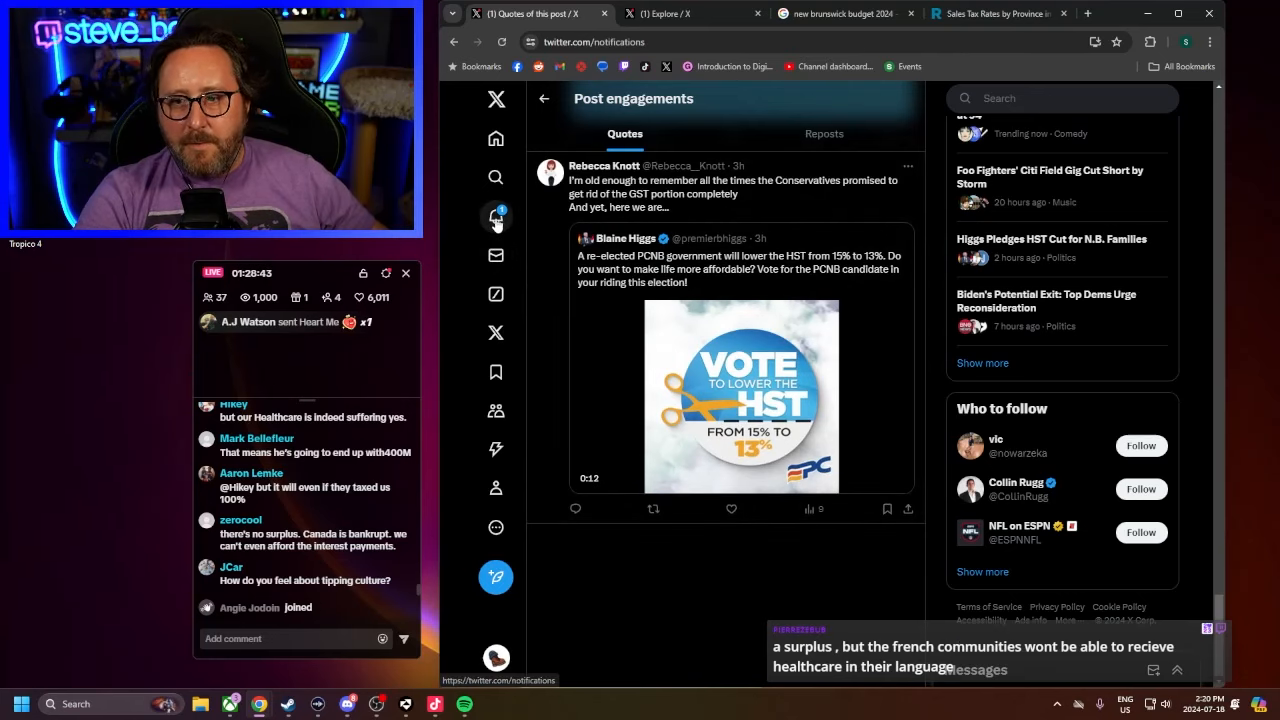
click(496, 140)
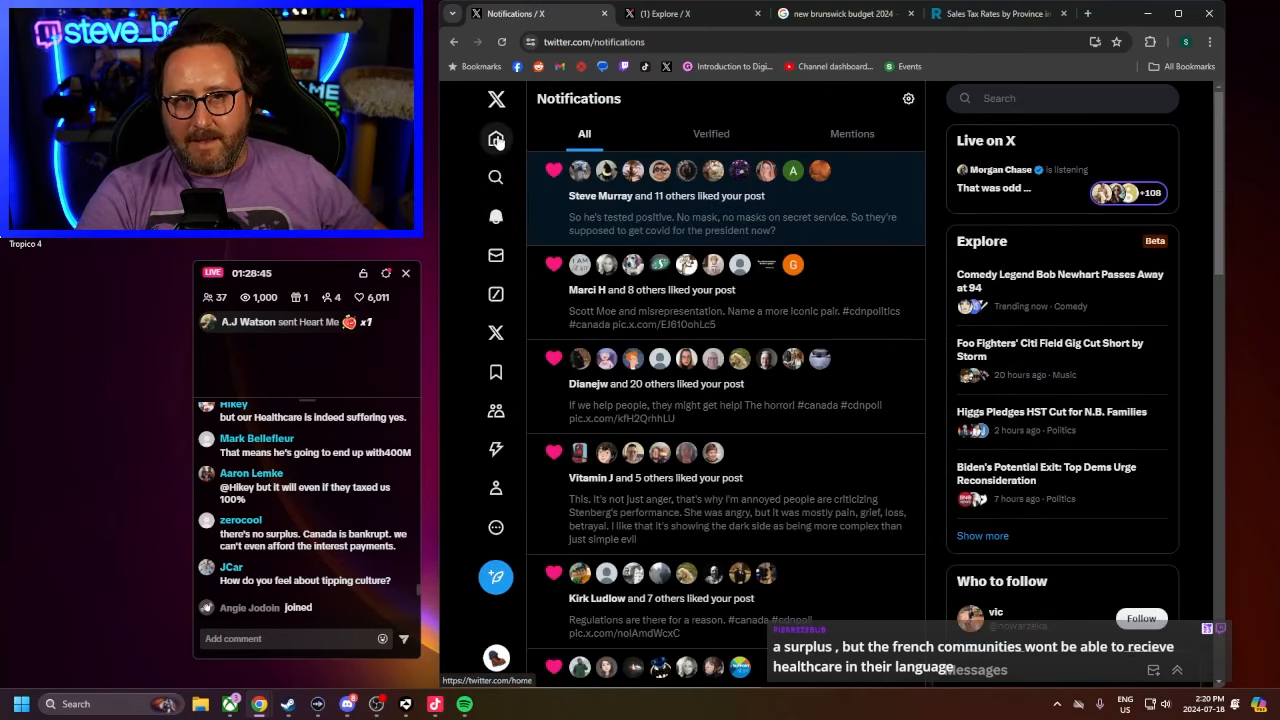